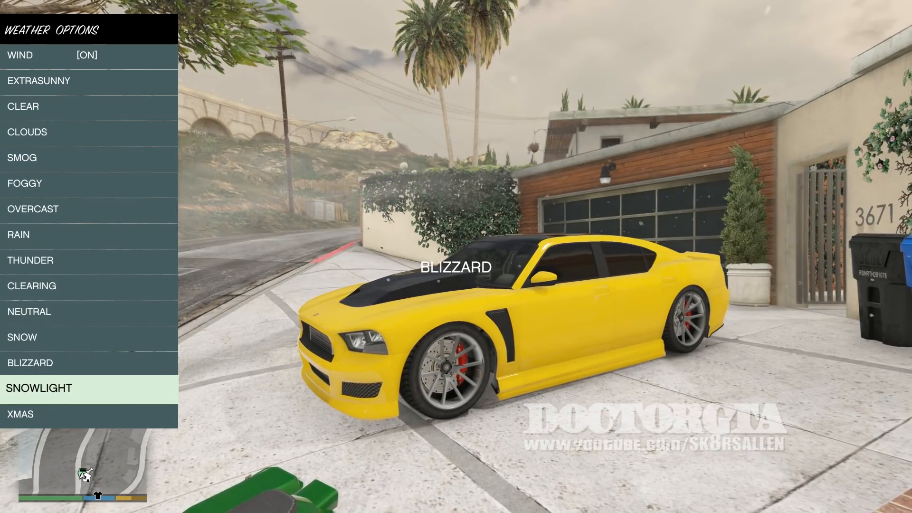
# - Set the weather to EXTRASUNNY and switch to the trainer's time options
pyautogui.click(39, 388)
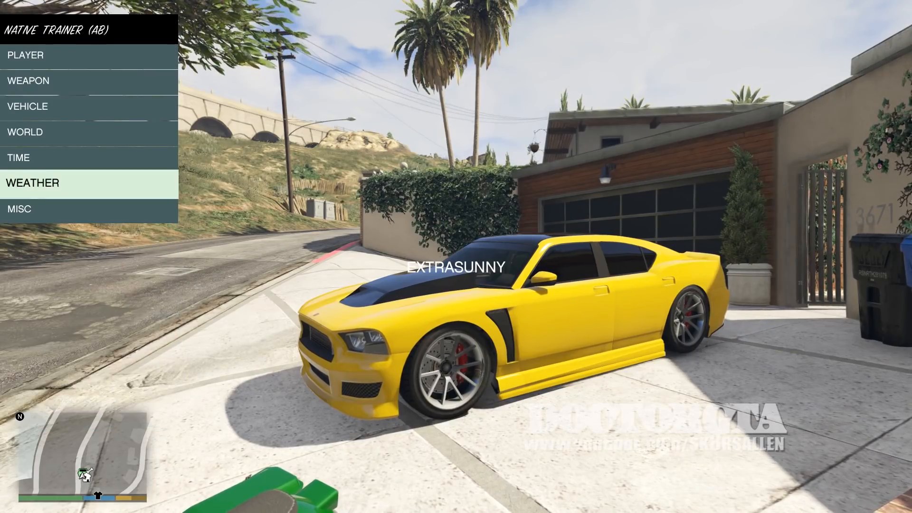
pyautogui.click(18, 158)
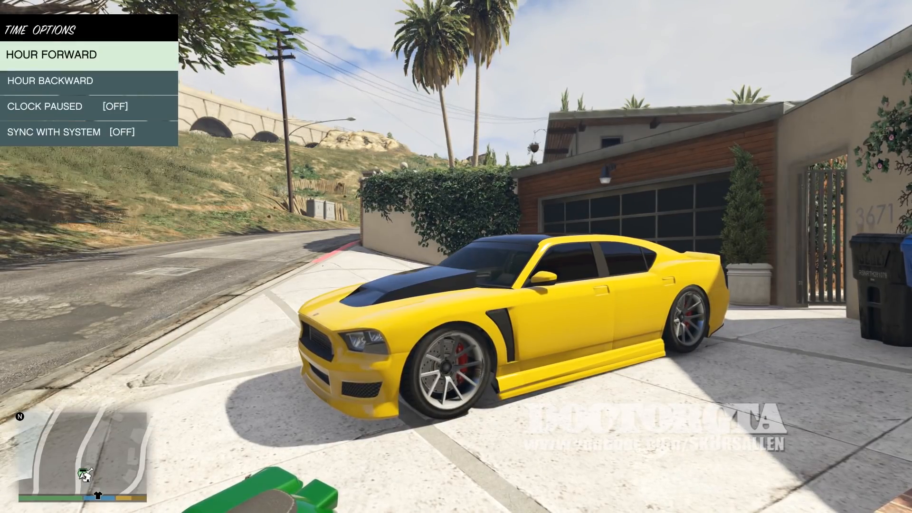
# - Advance the game clock five hours into nighttime, around 22:39
pyautogui.click(51, 55)
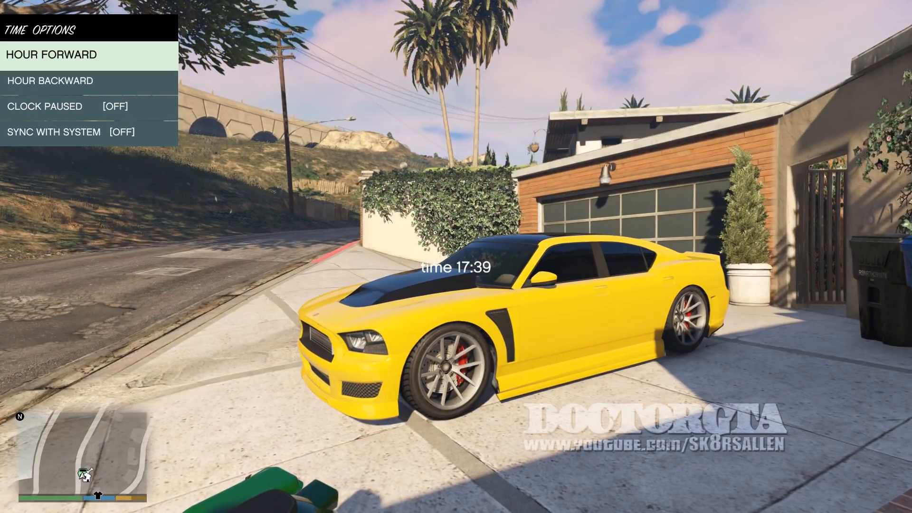
pyautogui.click(52, 55)
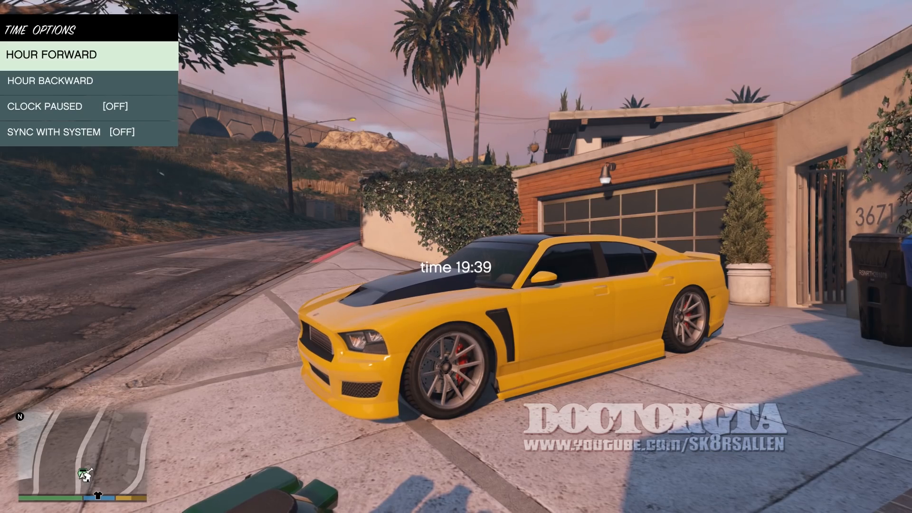
pyautogui.click(52, 55)
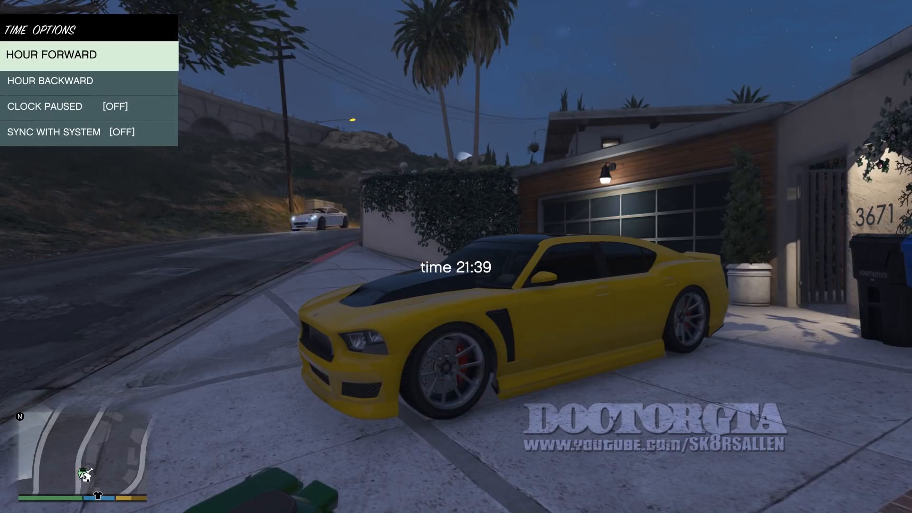
pyautogui.click(51, 55)
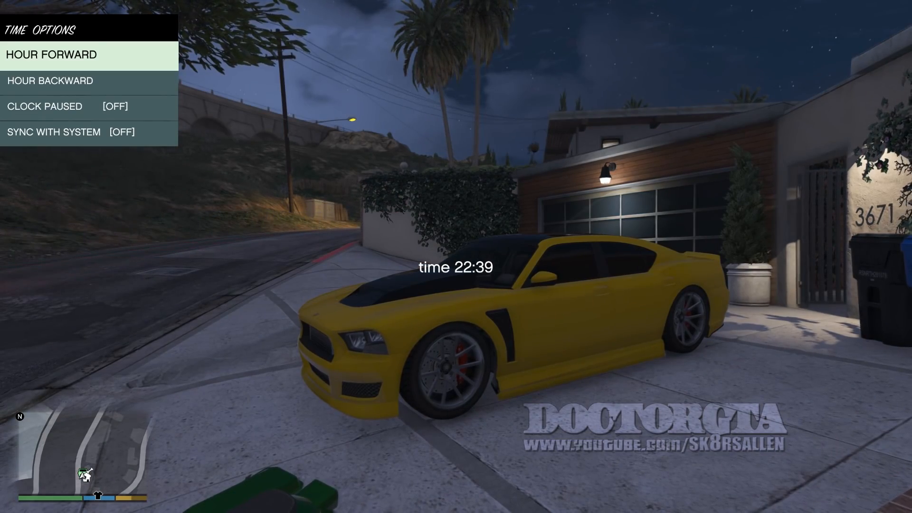
pyautogui.click(51, 55)
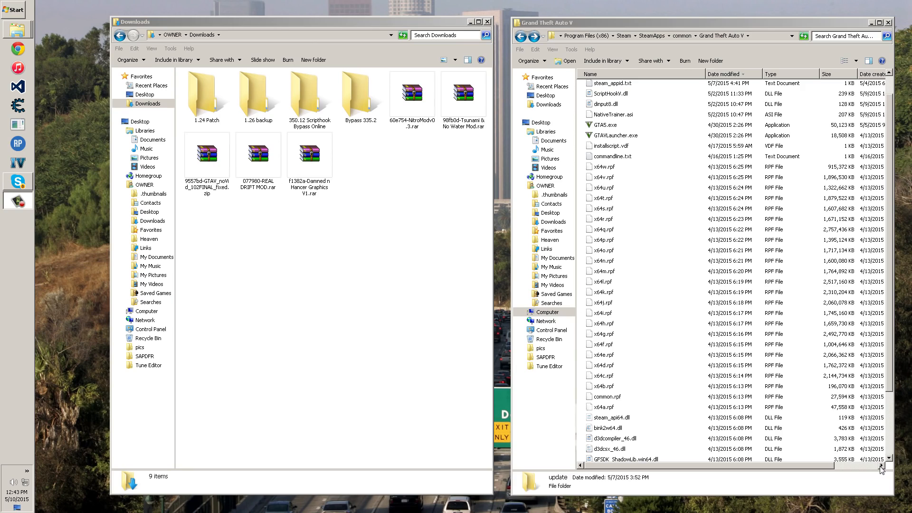
pyautogui.moveTo(320, 198)
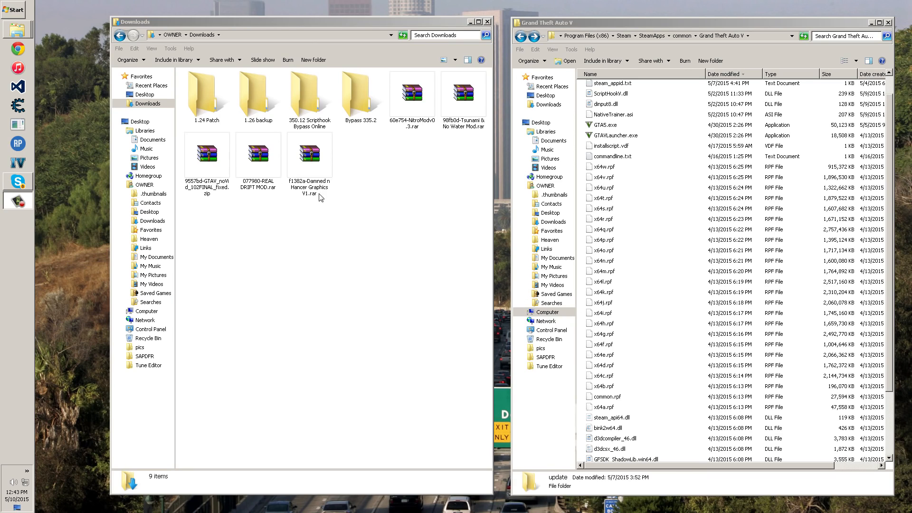
# - Open the Damned n Hancer Graphics V1 .rar and look inside its Time Cycle folder
pyautogui.click(310, 152)
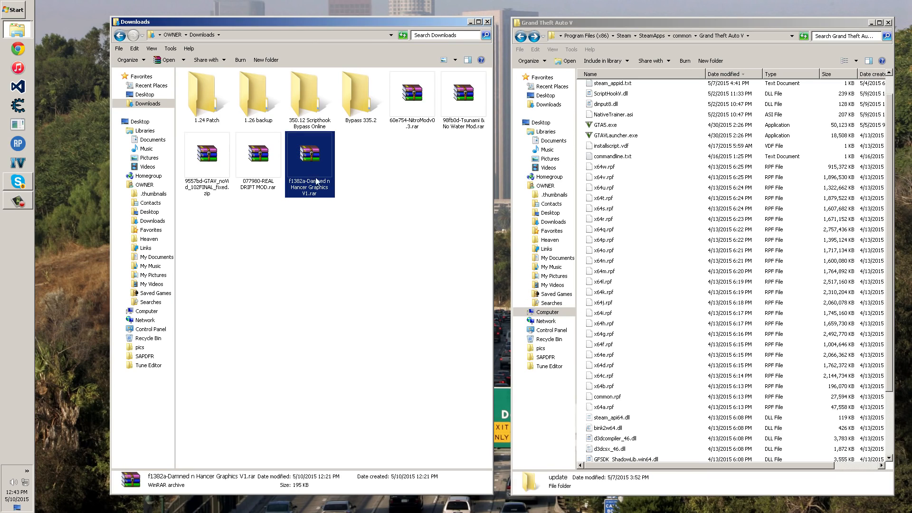
pyautogui.doubleClick(309, 154)
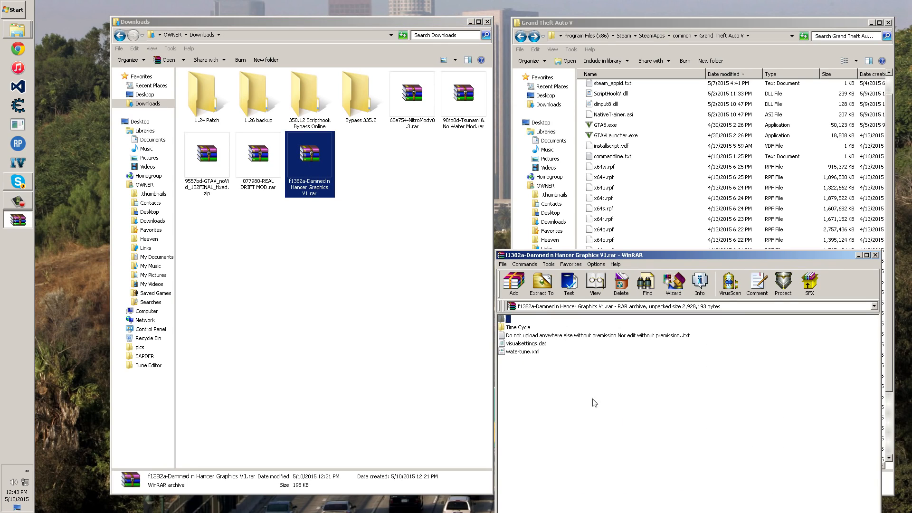
pyautogui.click(525, 343)
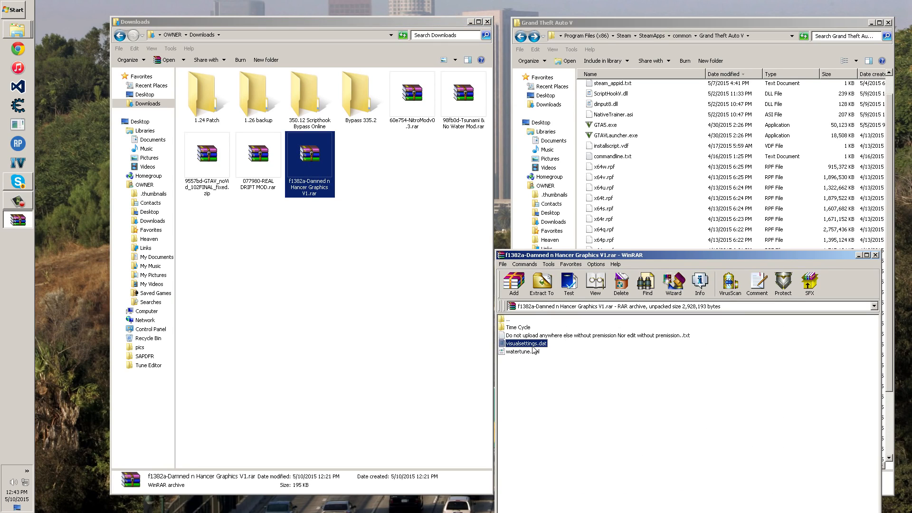
pyautogui.doubleClick(517, 327)
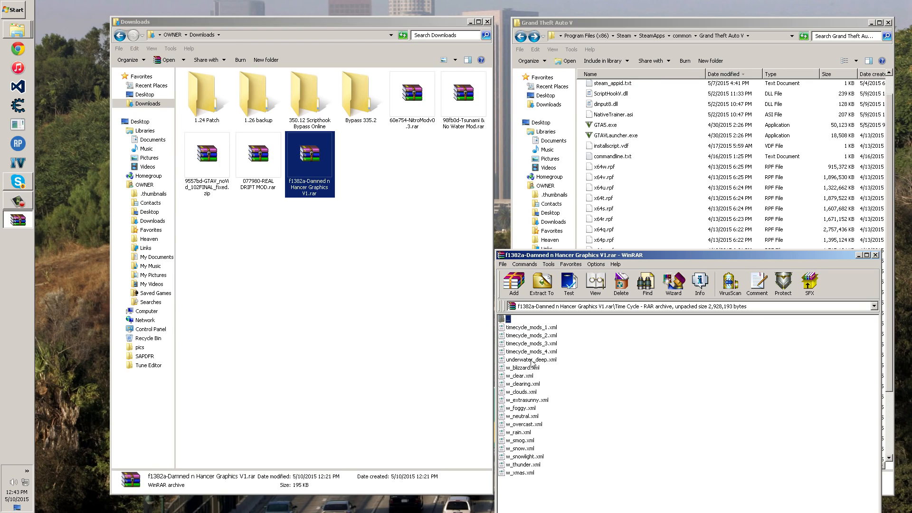
pyautogui.moveTo(514, 387)
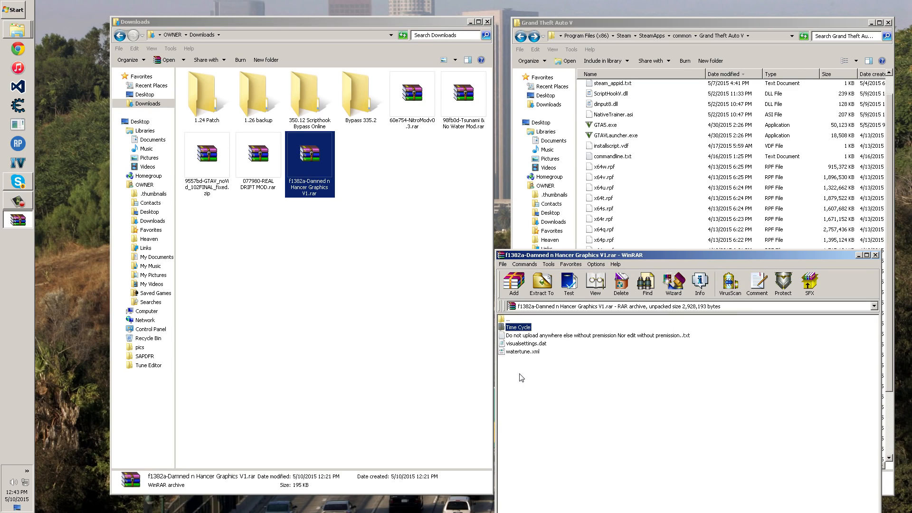
# - Extract Time Cycle, visualsettings.dat and watertune.xml into a new Desktop folder 'graphic mod'
pyautogui.click(523, 351)
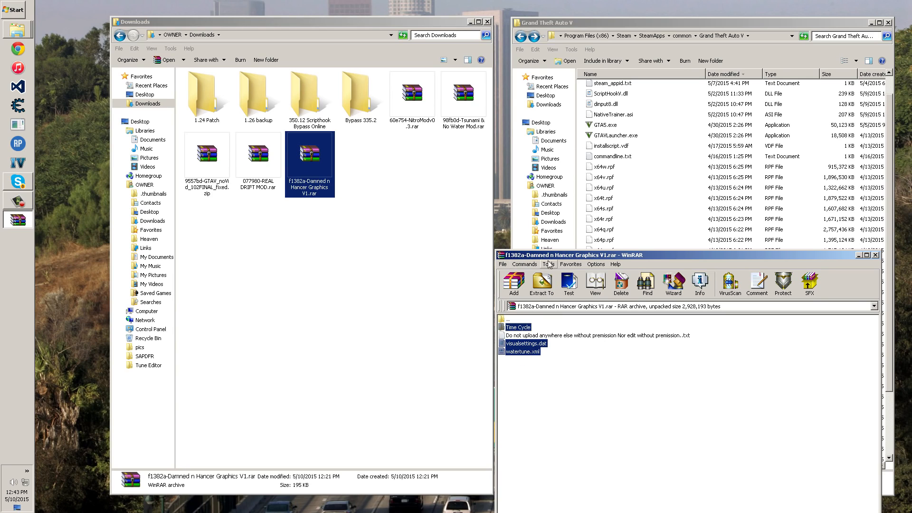
pyautogui.moveTo(625, 263)
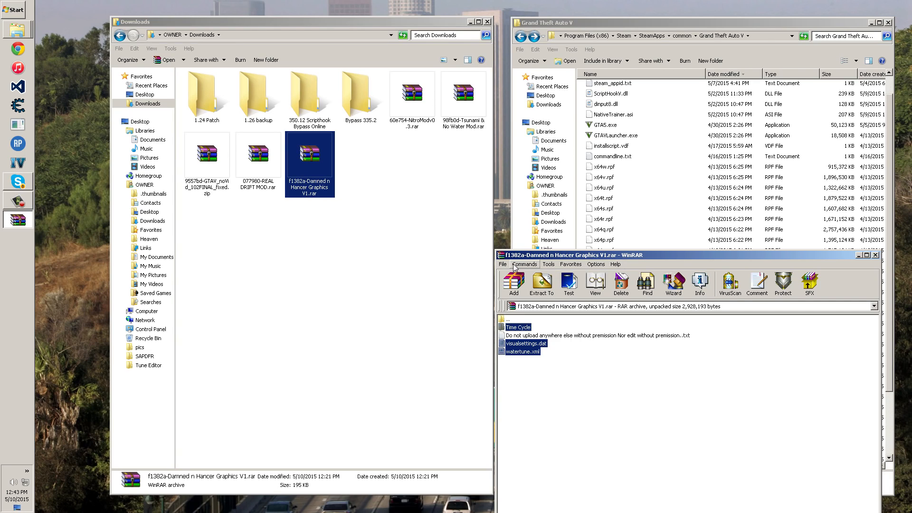
pyautogui.moveTo(540, 284)
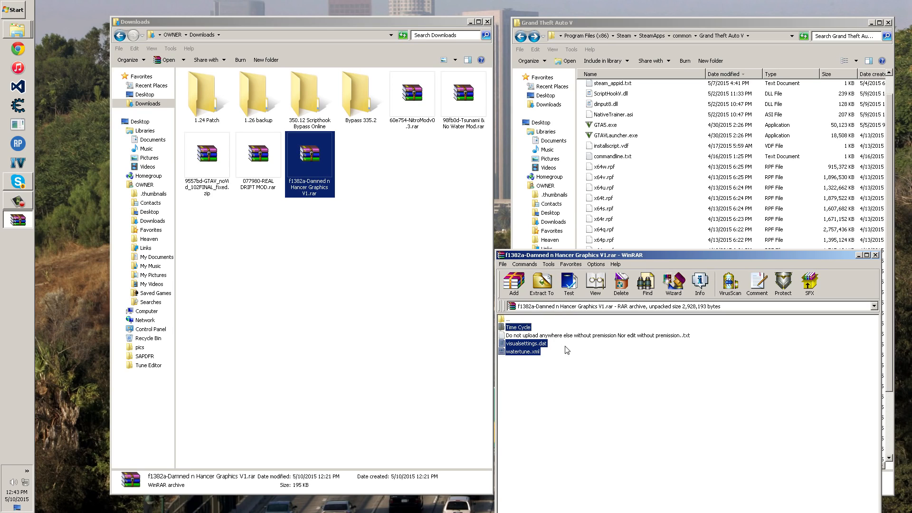
pyautogui.moveTo(485, 257)
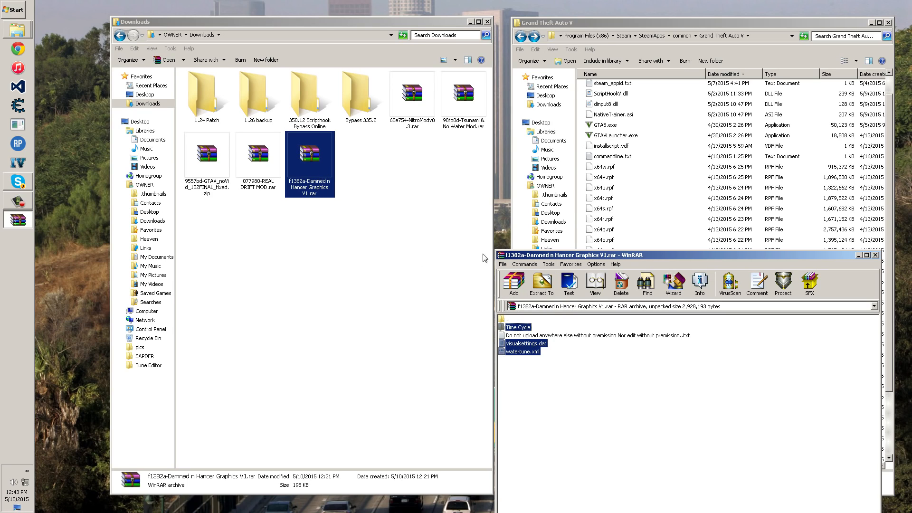
pyautogui.click(540, 284)
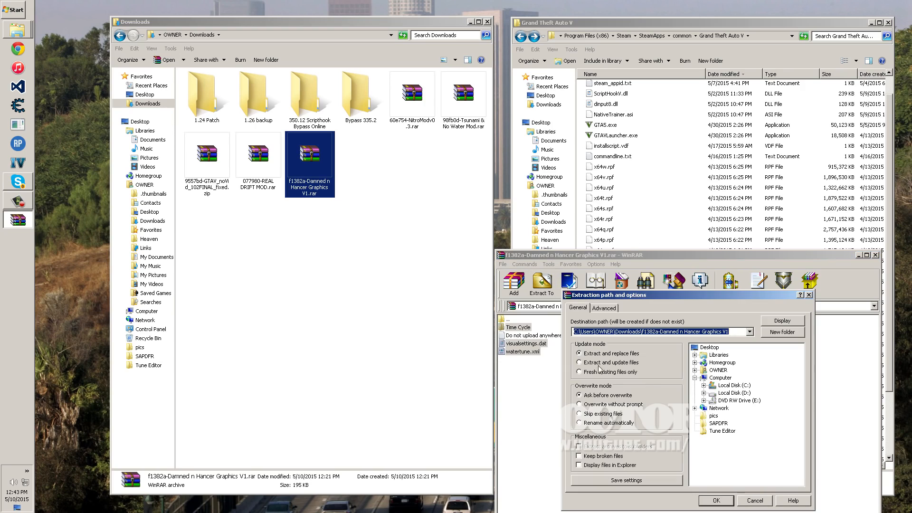
pyautogui.click(781, 332)
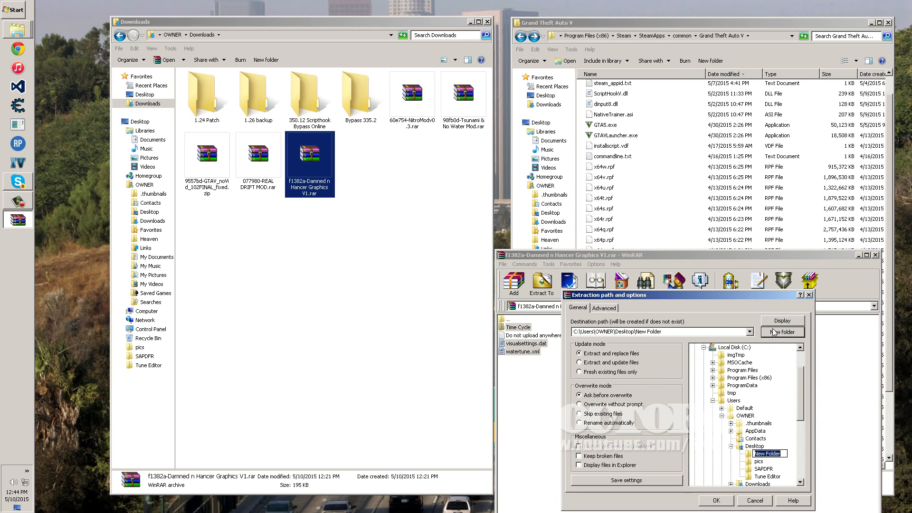
pyautogui.write('graphi')
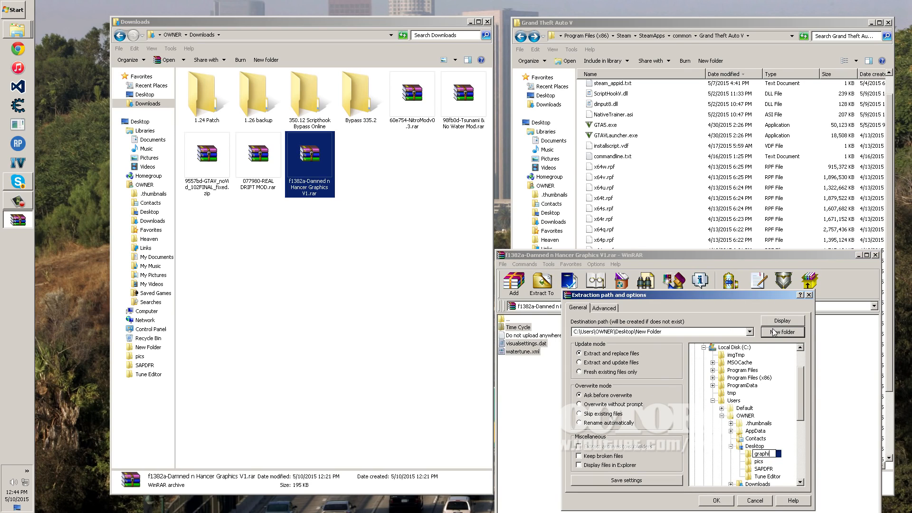
pyautogui.click(754, 501)
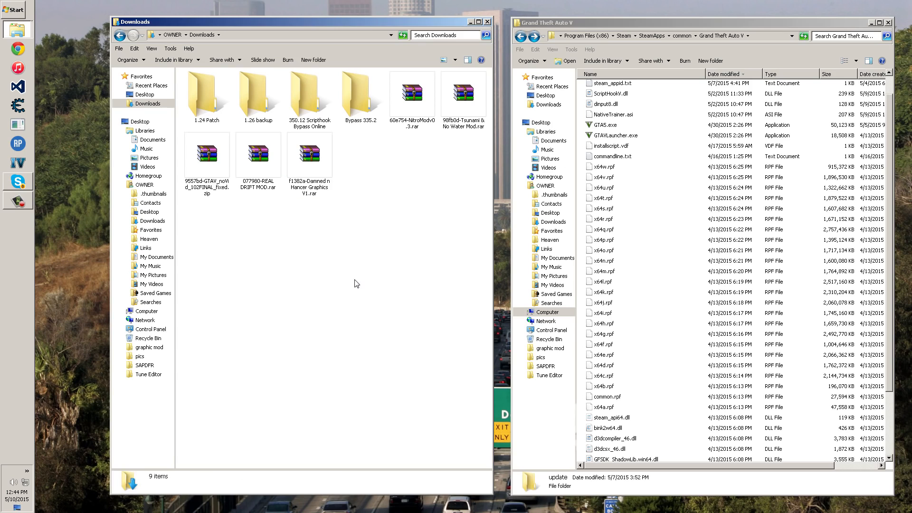
# - Copy update.rpf from the game's update folder to the Desktop, then request permanent deletion of two items
pyautogui.click(603, 334)
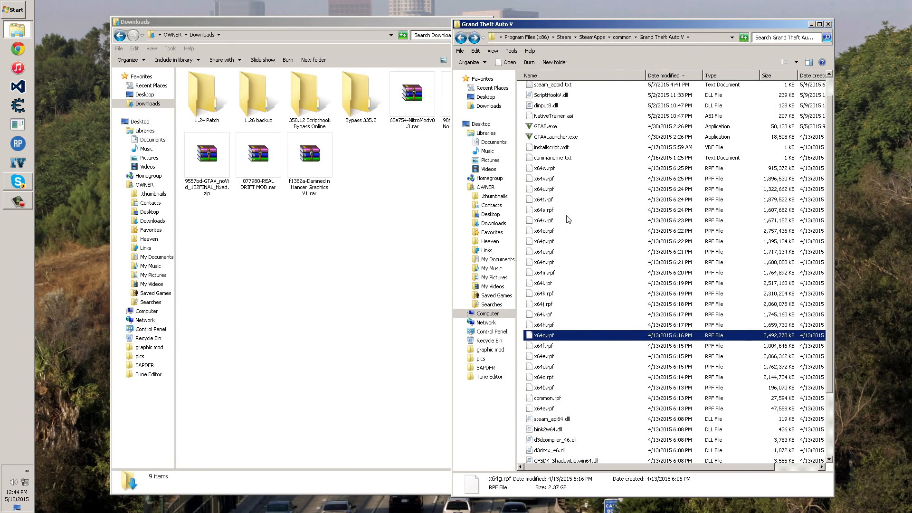
pyautogui.scroll(-3)
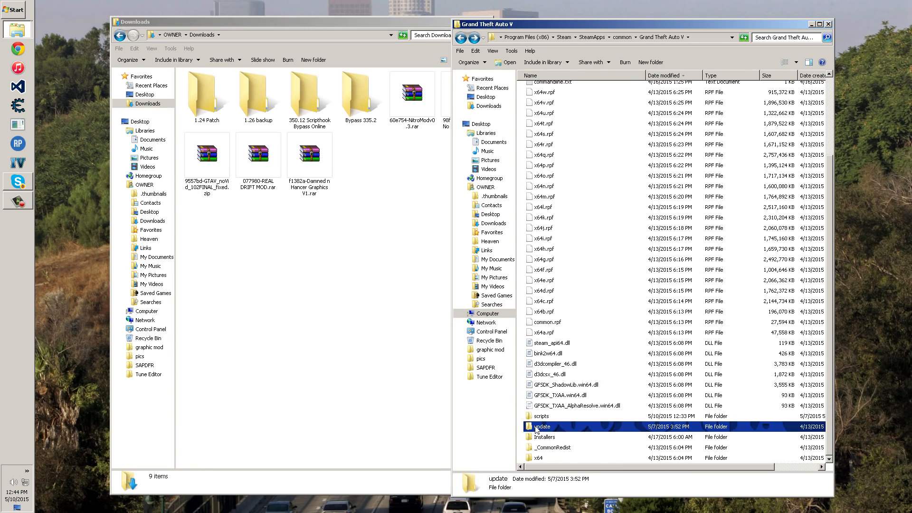
pyautogui.doubleClick(541, 427)
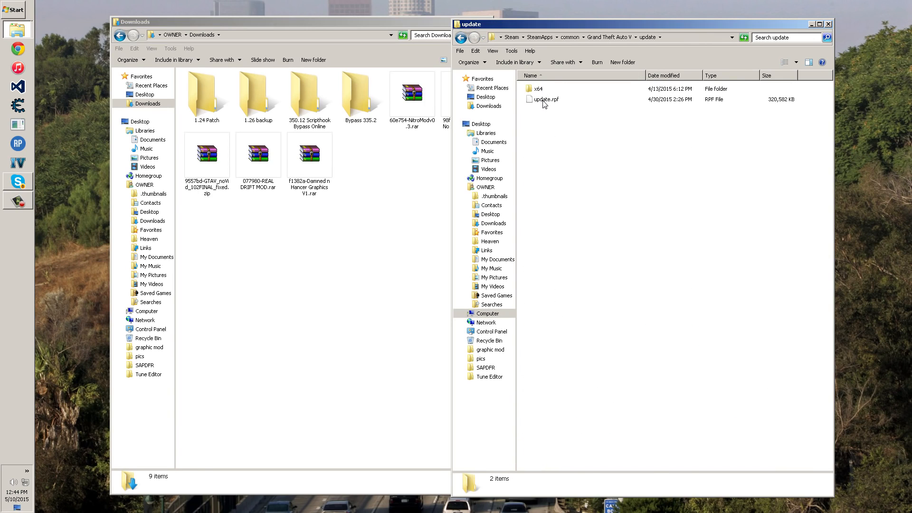
pyautogui.rightClick(542, 99)
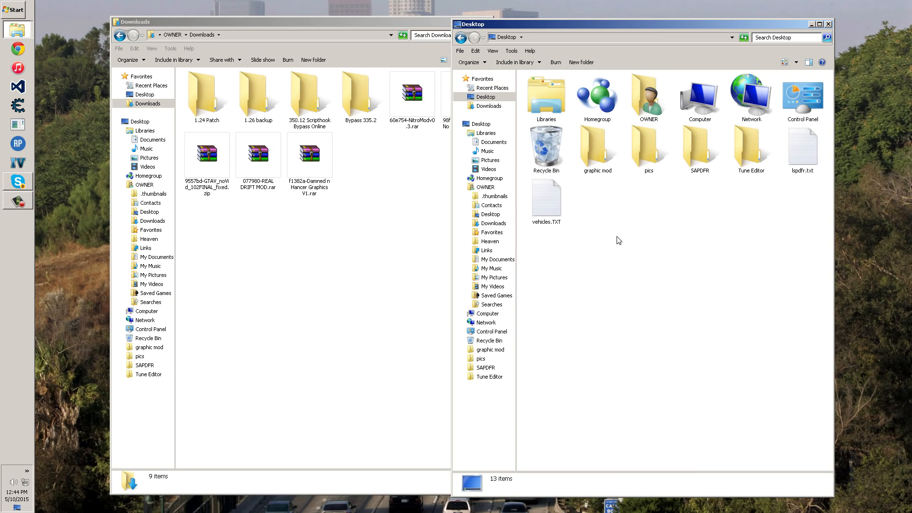
pyautogui.click(545, 201)
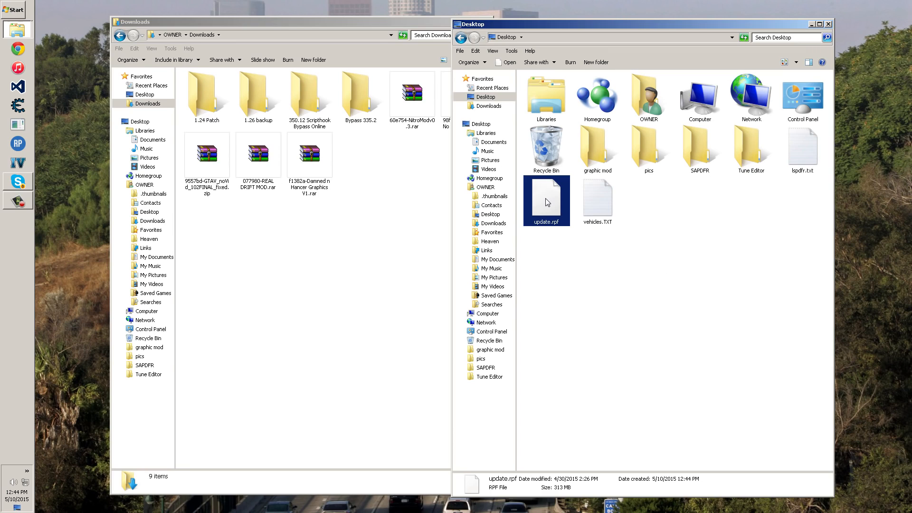
pyautogui.moveTo(575, 309)
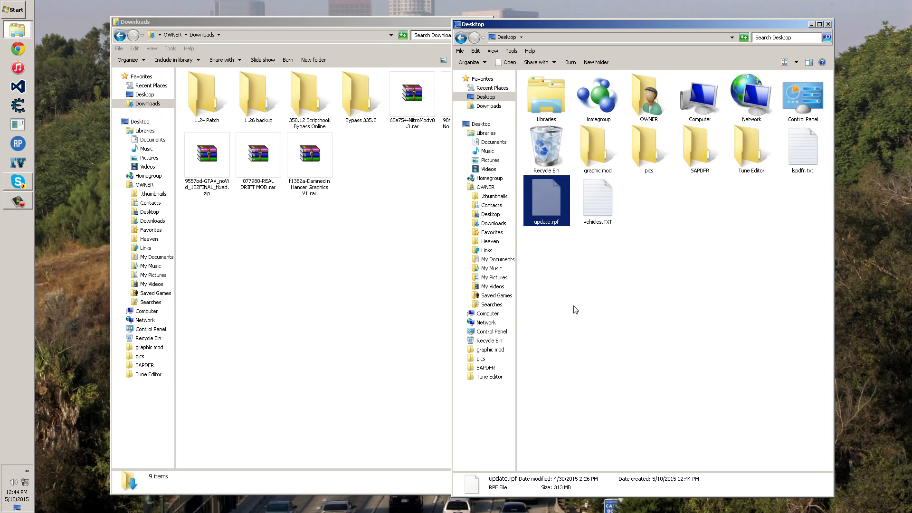
pyautogui.press('Delete')
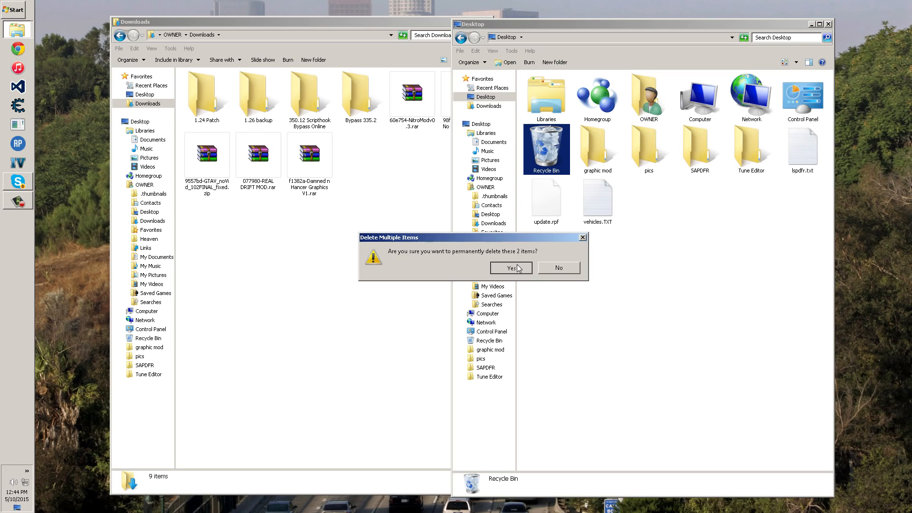
# - Confirm the deletion and paste update.rpf into D:\GTA\GTA V Engine\PC\Backup
pyautogui.click(509, 268)
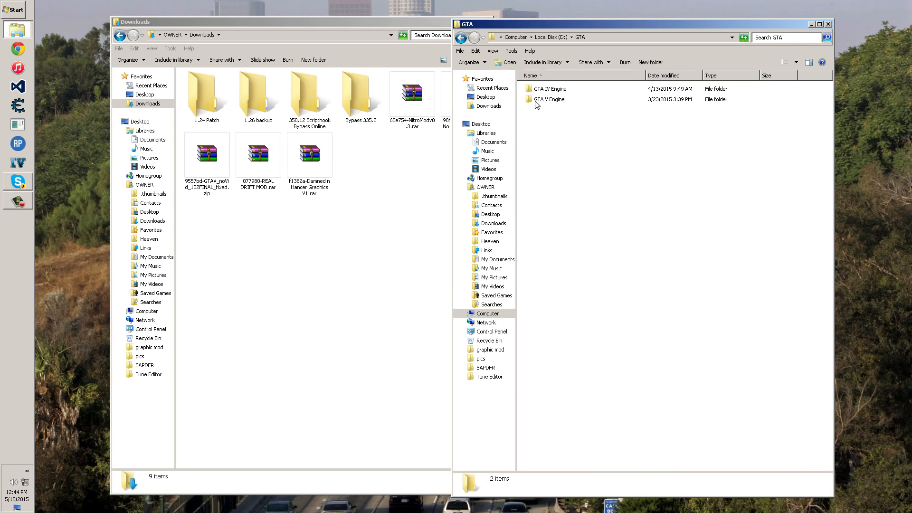
pyautogui.doubleClick(548, 99)
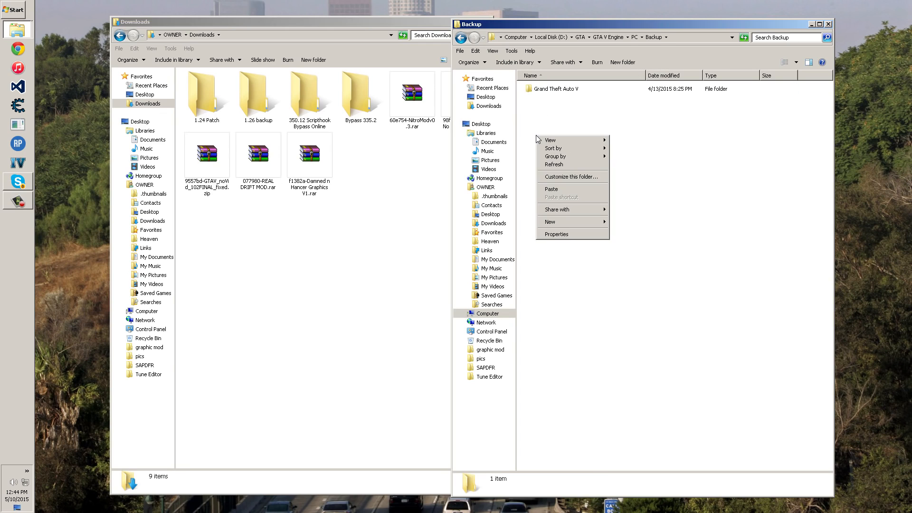
pyautogui.moveTo(569, 189)
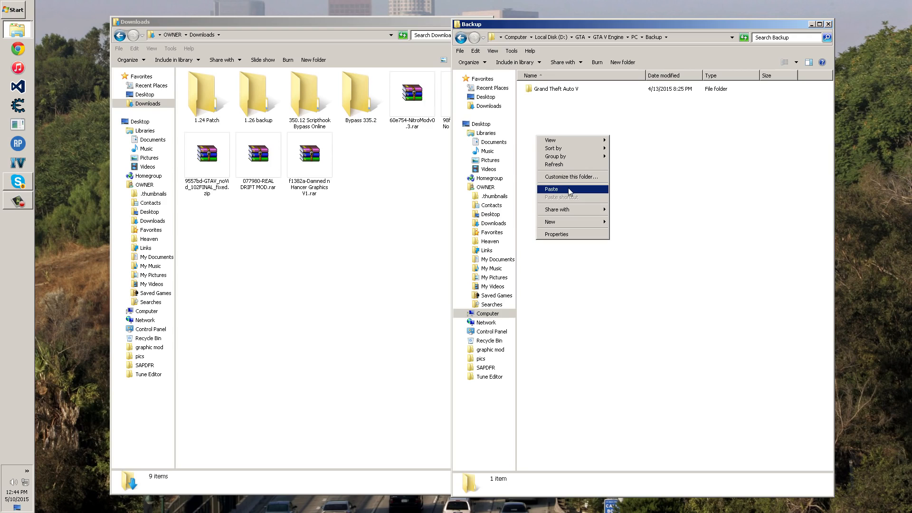
pyautogui.click(550, 189)
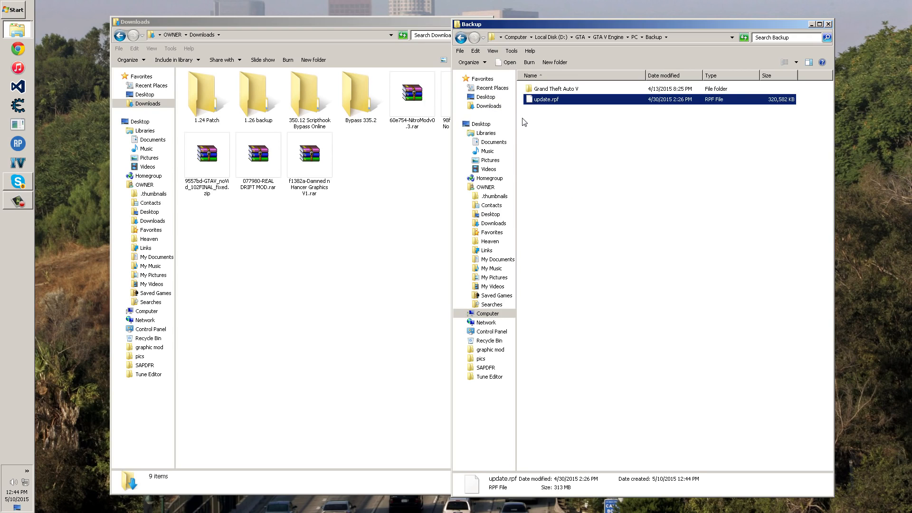
pyautogui.moveTo(632, 80)
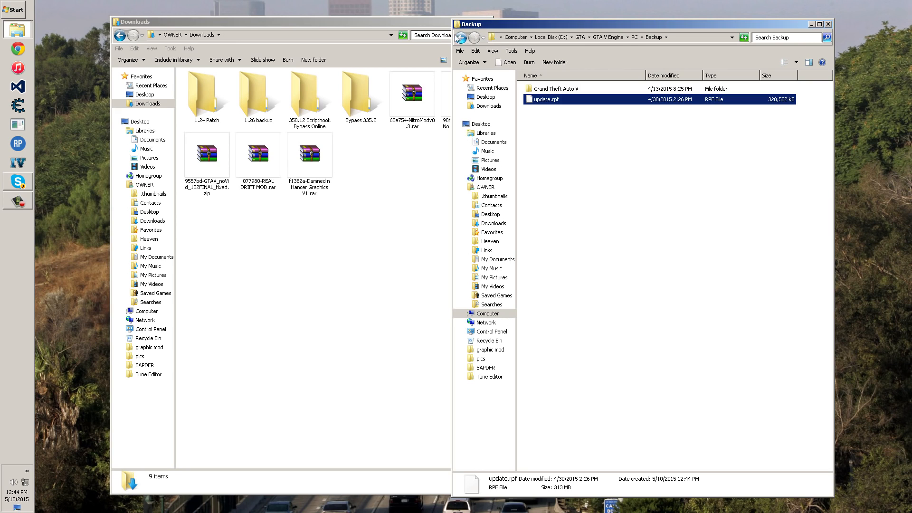
pyautogui.click(462, 37)
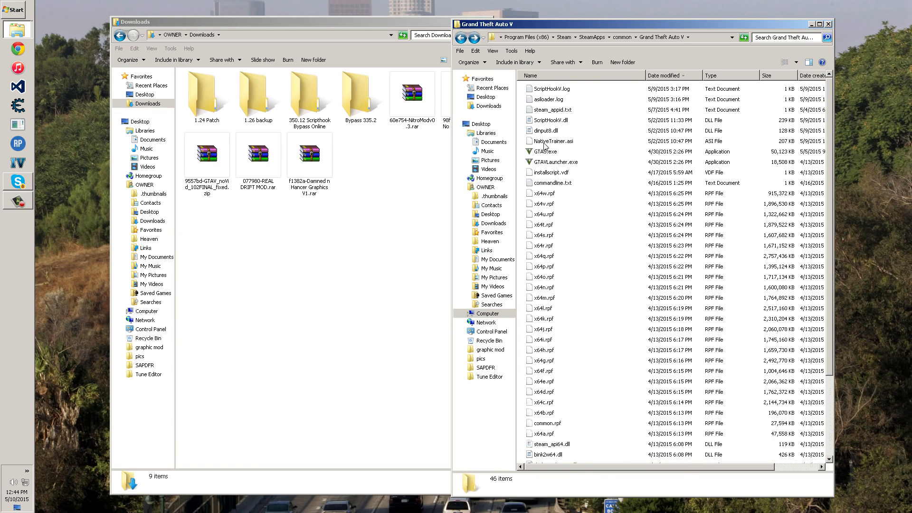
# - Check dinput8.dll and ScriptHookV.dll, then close the game folder window
pyautogui.click(545, 130)
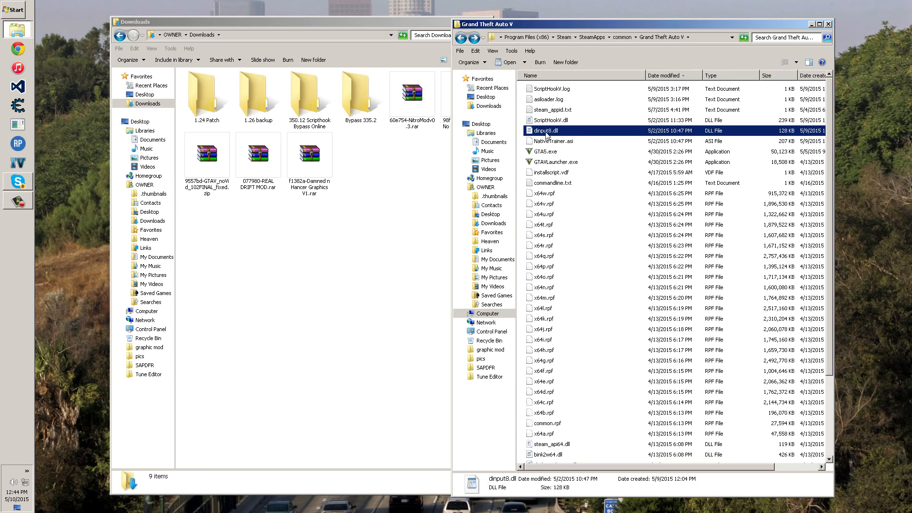
pyautogui.click(550, 120)
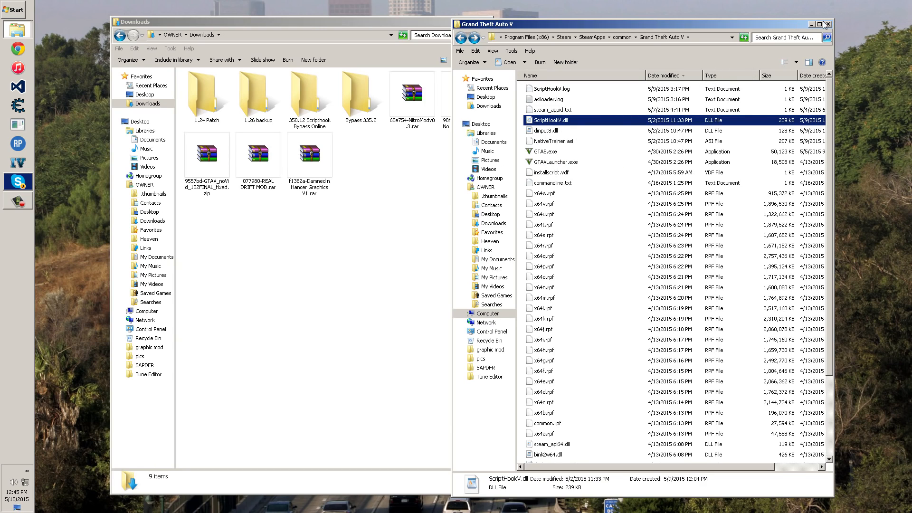
pyautogui.click(827, 24)
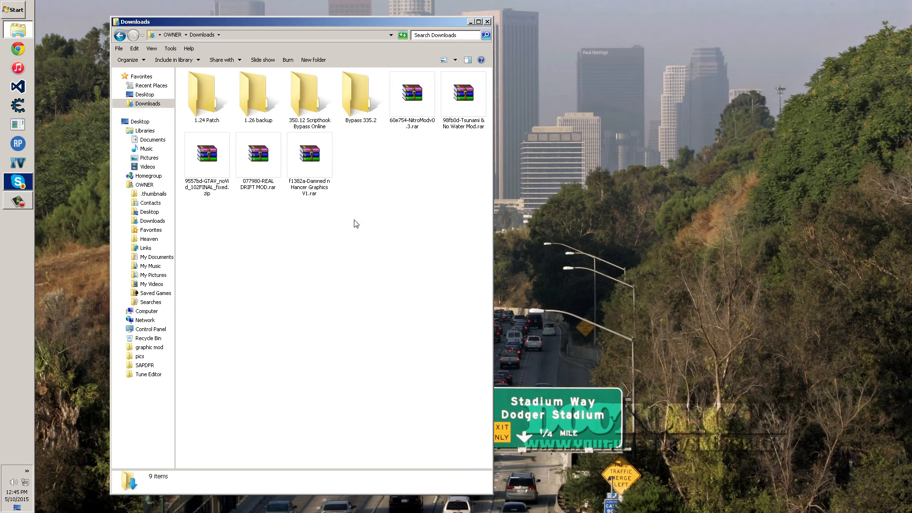
# - Launch OpenIV from the Start menu and select Grand Theft Auto V for Windows
pyautogui.click(309, 154)
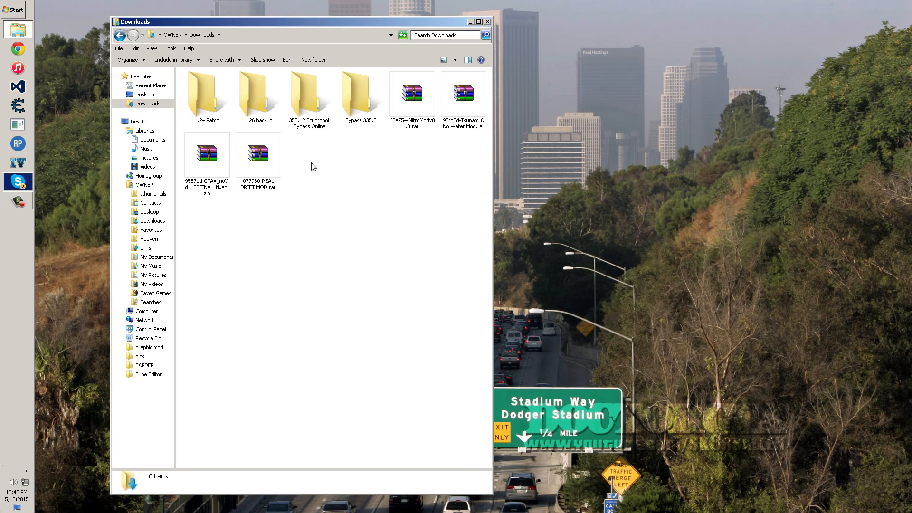
pyautogui.click(14, 10)
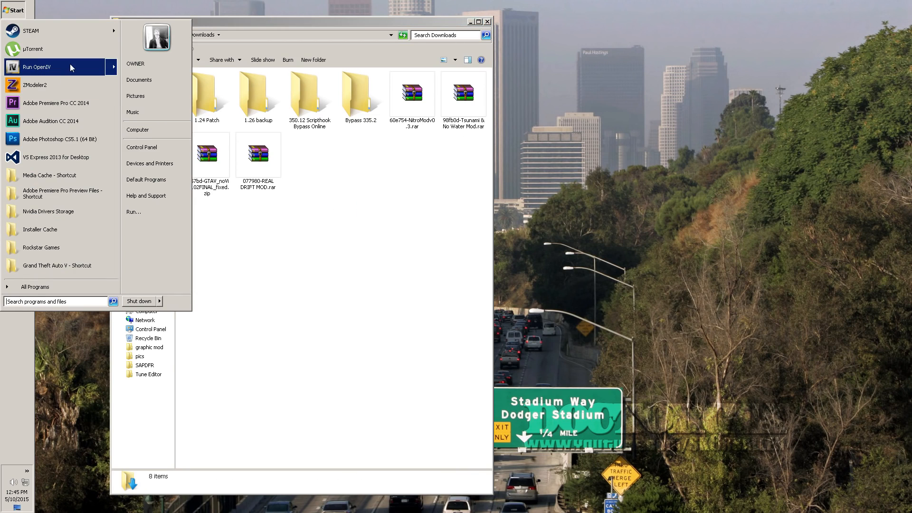
pyautogui.click(37, 66)
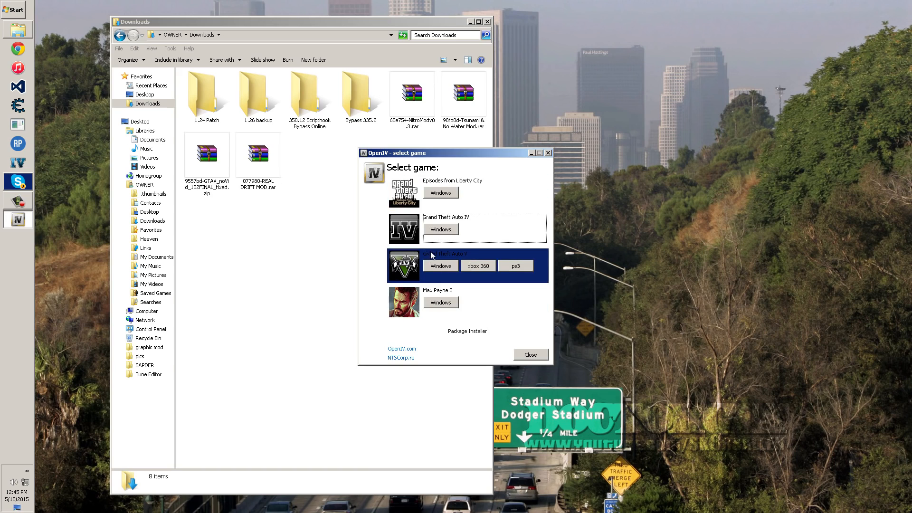
pyautogui.click(439, 266)
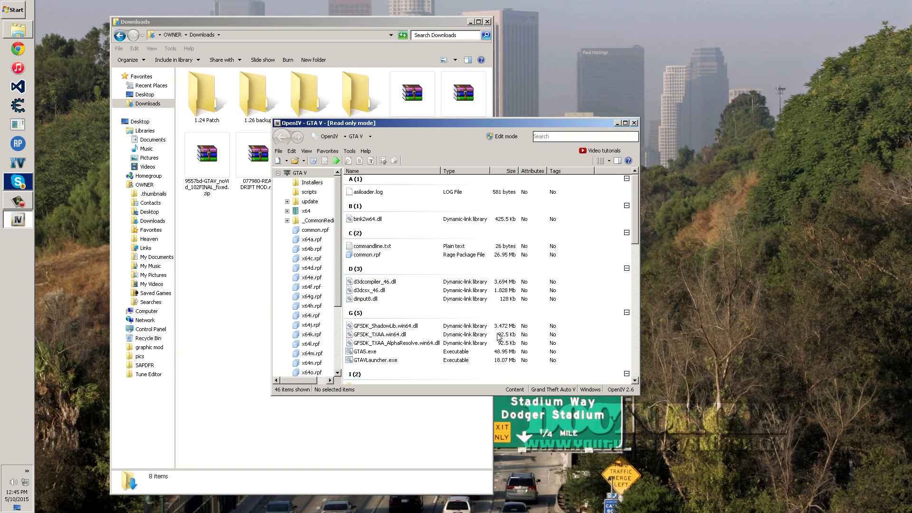
pyautogui.moveTo(464, 290)
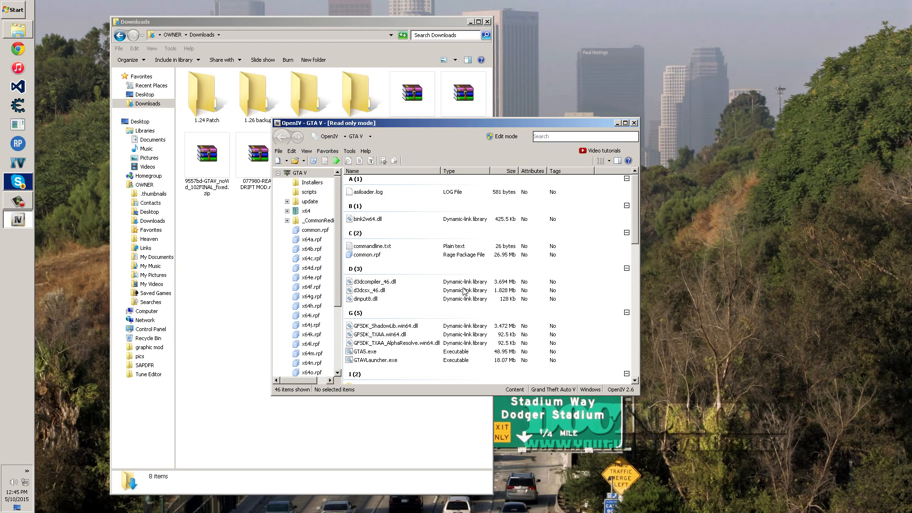
pyautogui.moveTo(460, 322)
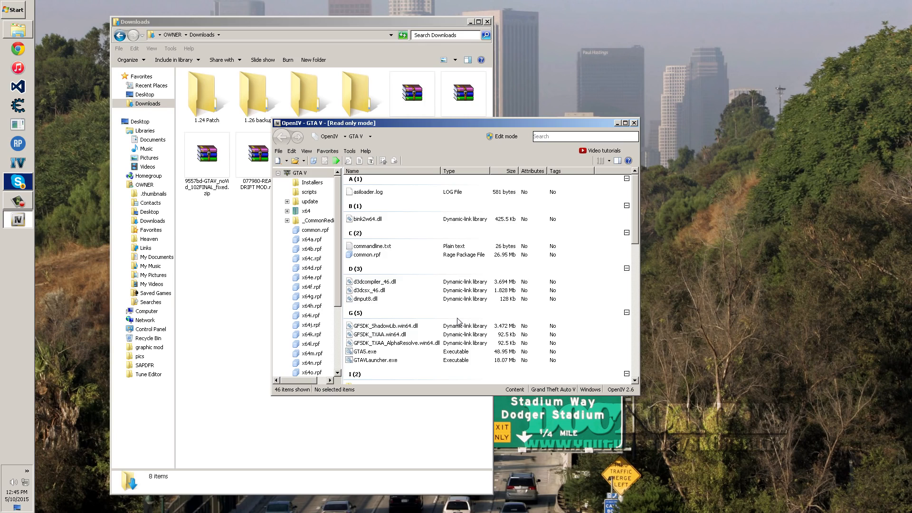
pyautogui.moveTo(504, 298)
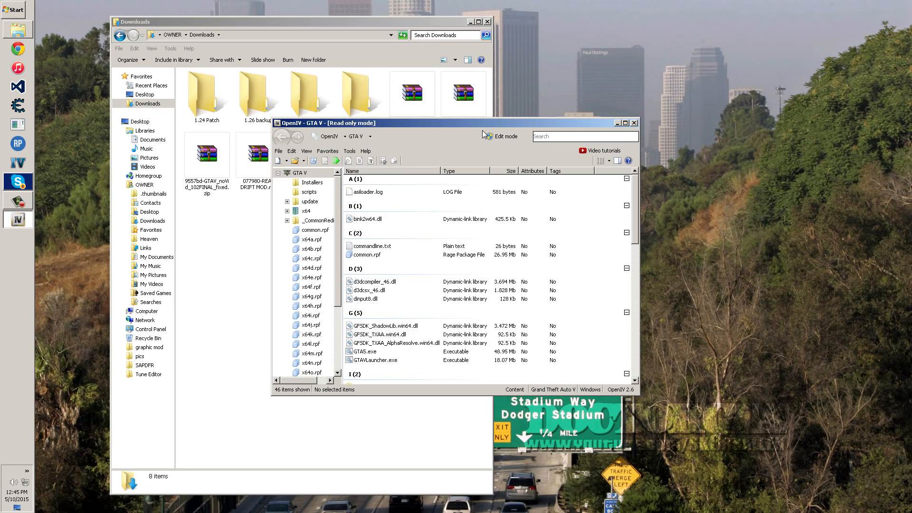
pyautogui.moveTo(524, 141)
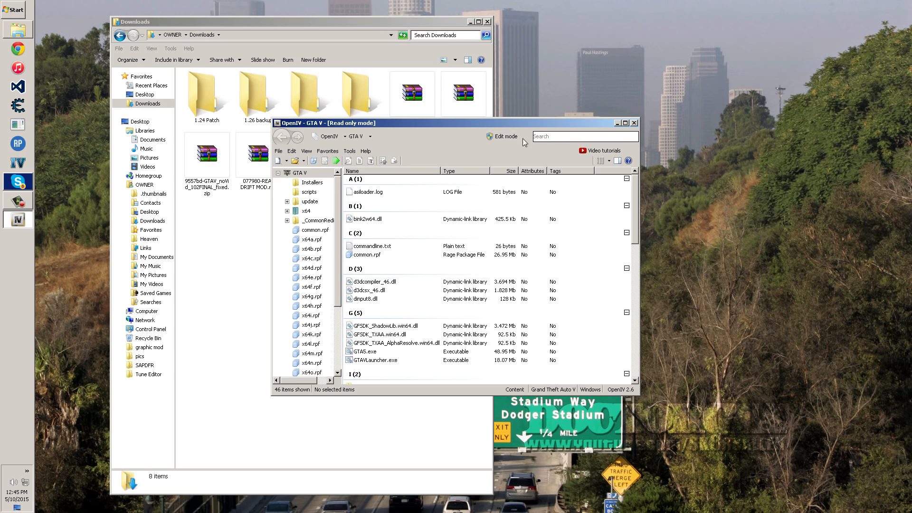
pyautogui.moveTo(364, 258)
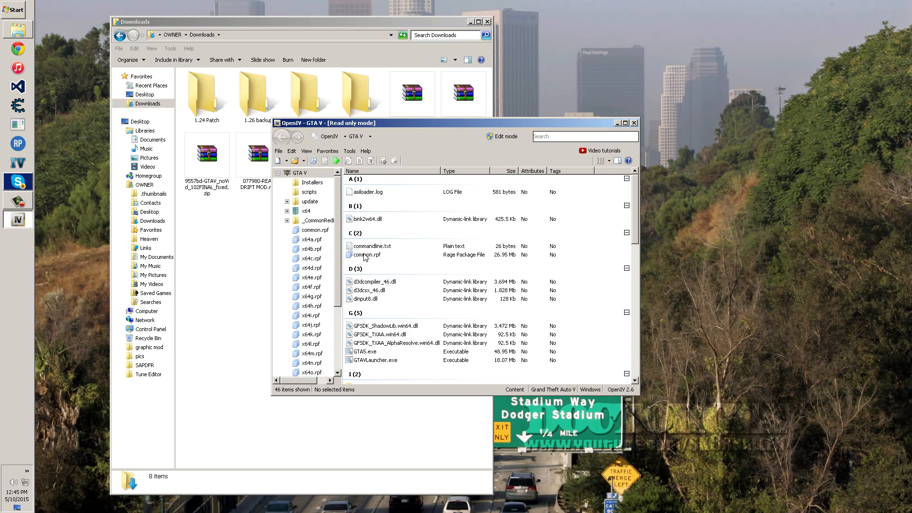
# - Enable edit mode in the update folder and open the update.rpf archive
pyautogui.click(374, 281)
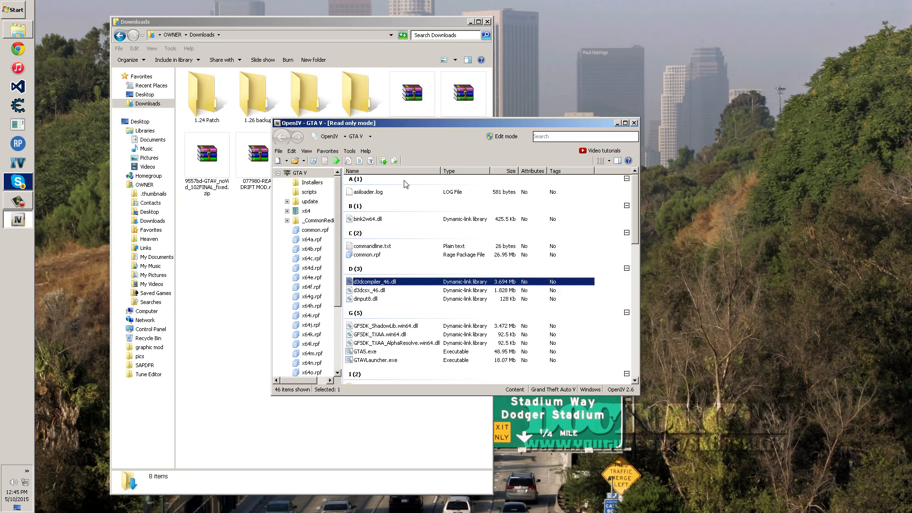
pyautogui.moveTo(339, 189)
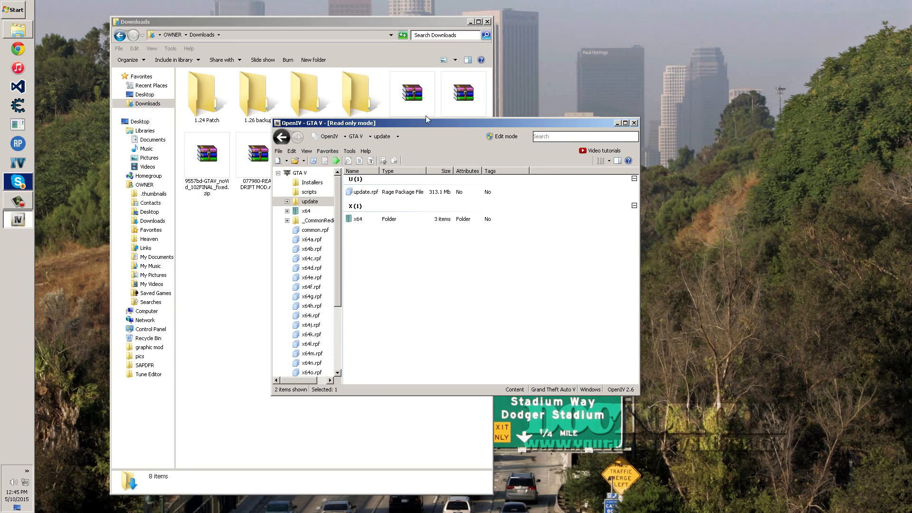
pyautogui.moveTo(367, 196)
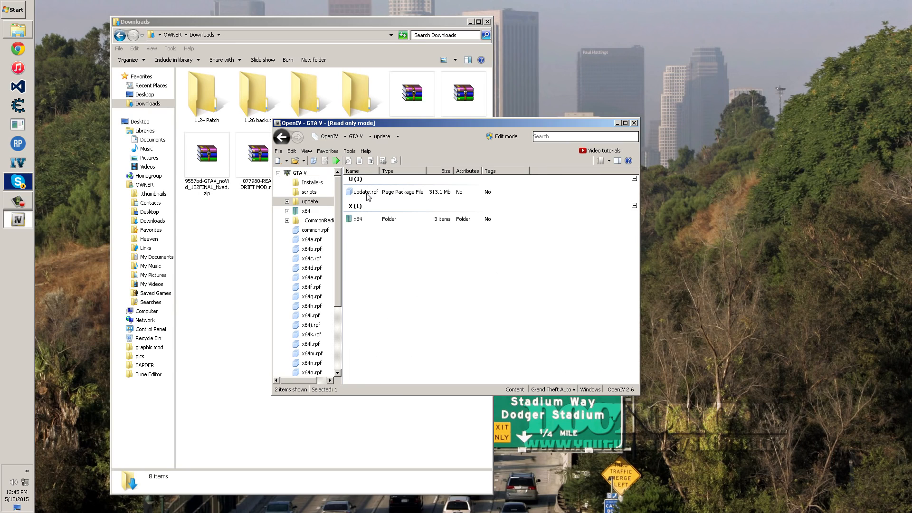
pyautogui.click(502, 136)
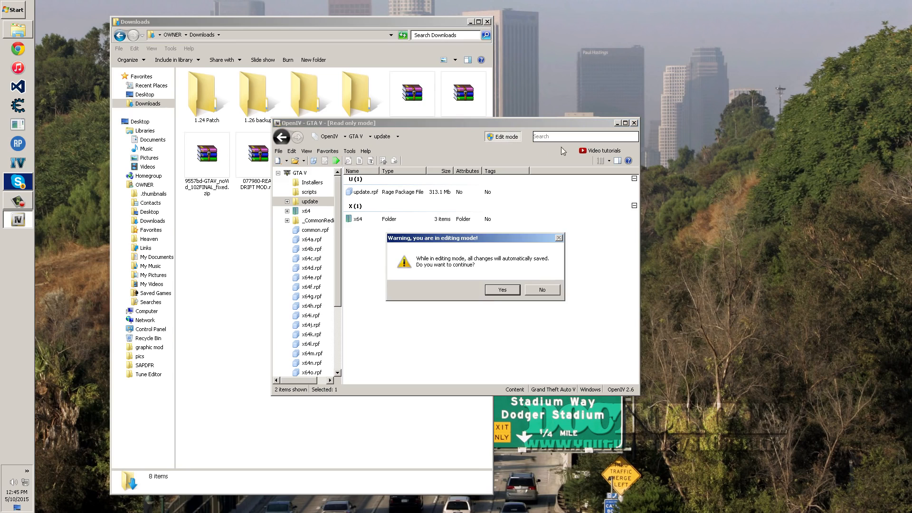
pyautogui.click(501, 290)
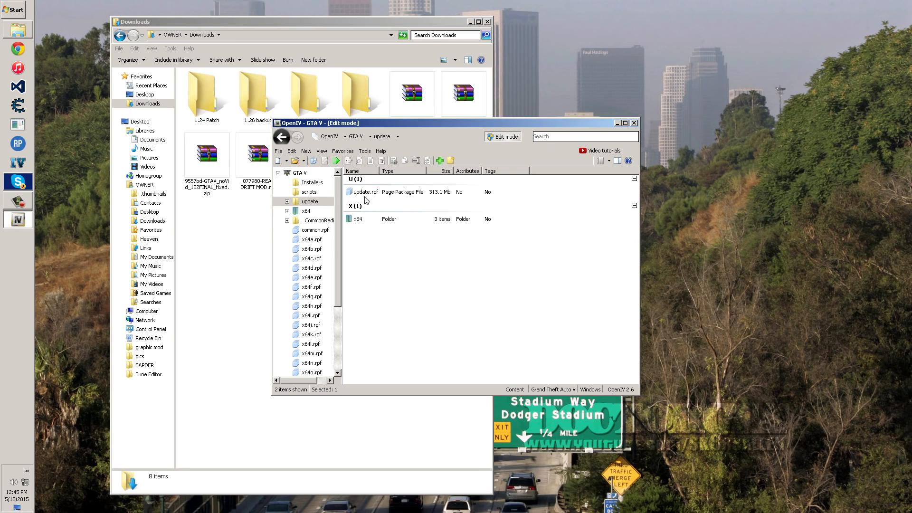
pyautogui.doubleClick(366, 191)
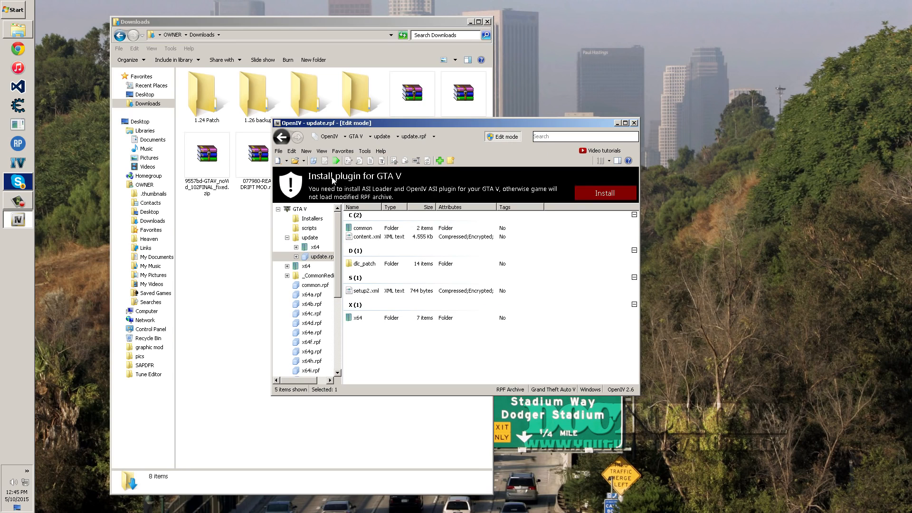
pyautogui.moveTo(339, 192)
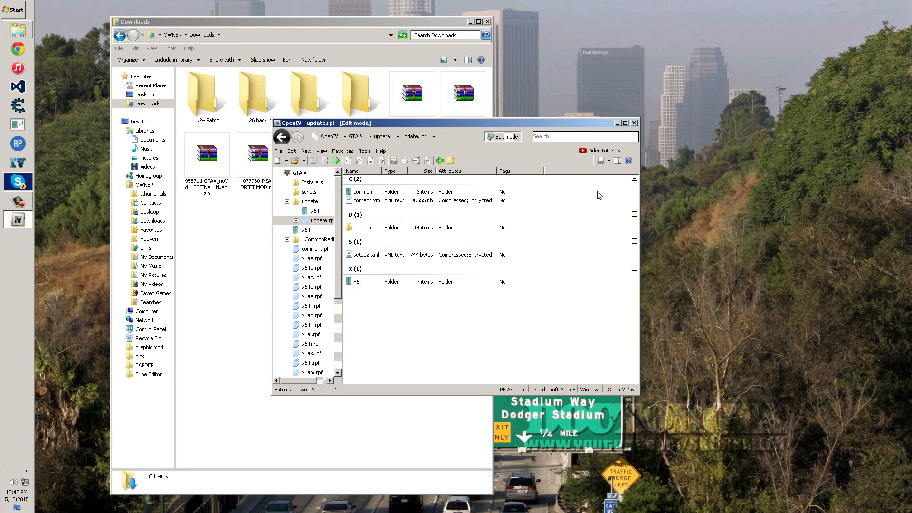
pyautogui.moveTo(573, 205)
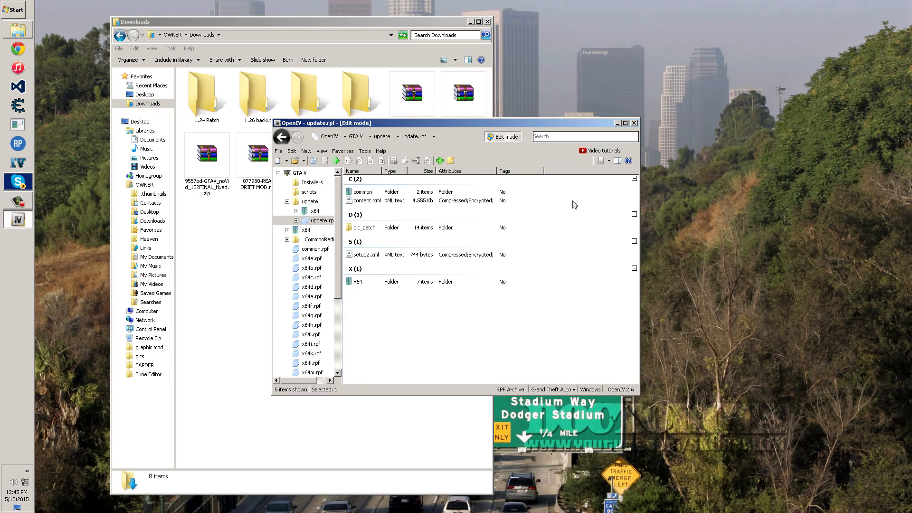
# - Browse the game folder in Explorer, then return to the update.rpf archive in OpenIV
pyautogui.click(12, 10)
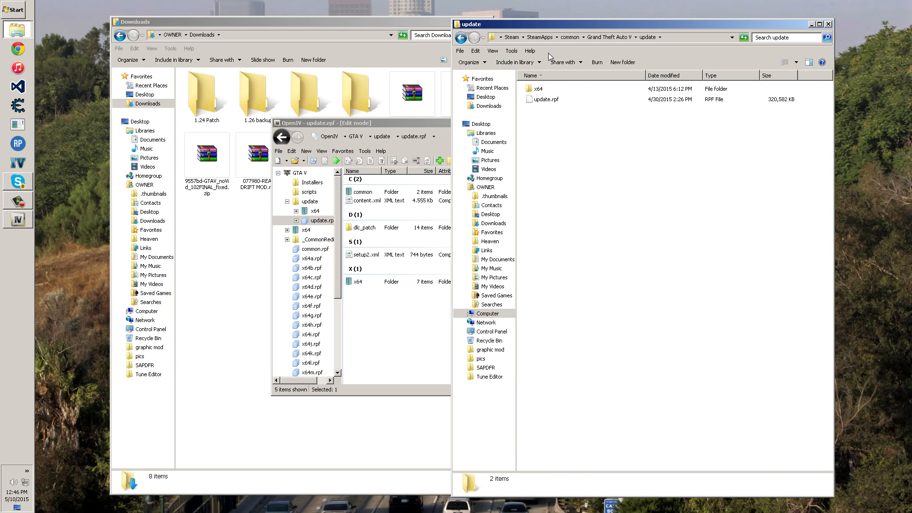
pyautogui.click(538, 88)
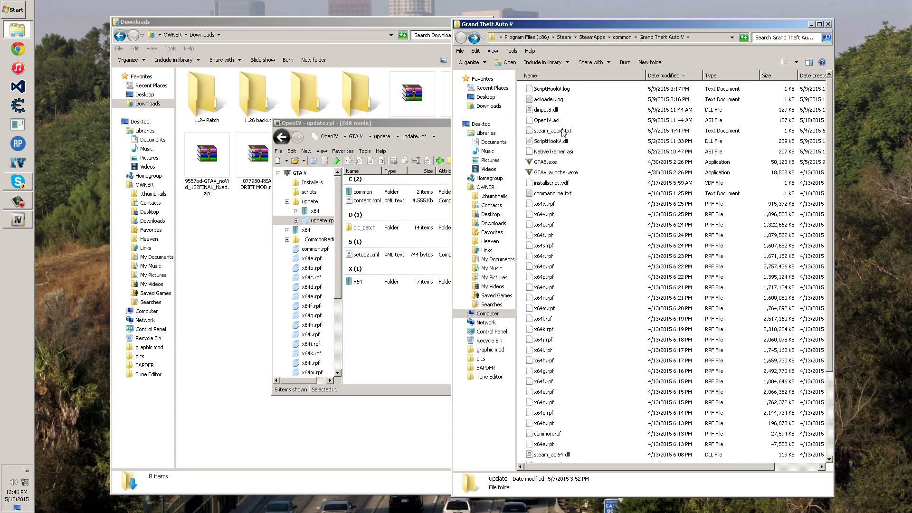
pyautogui.moveTo(840, 29)
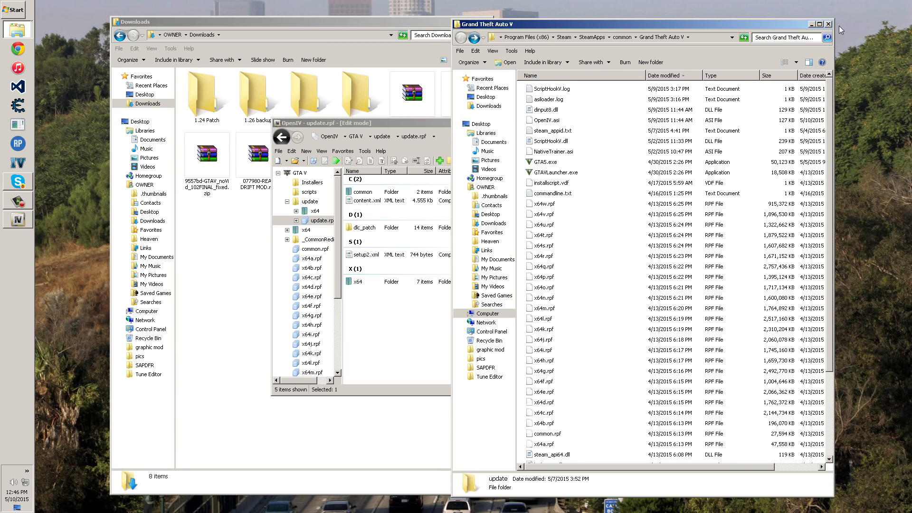
pyautogui.click(828, 24)
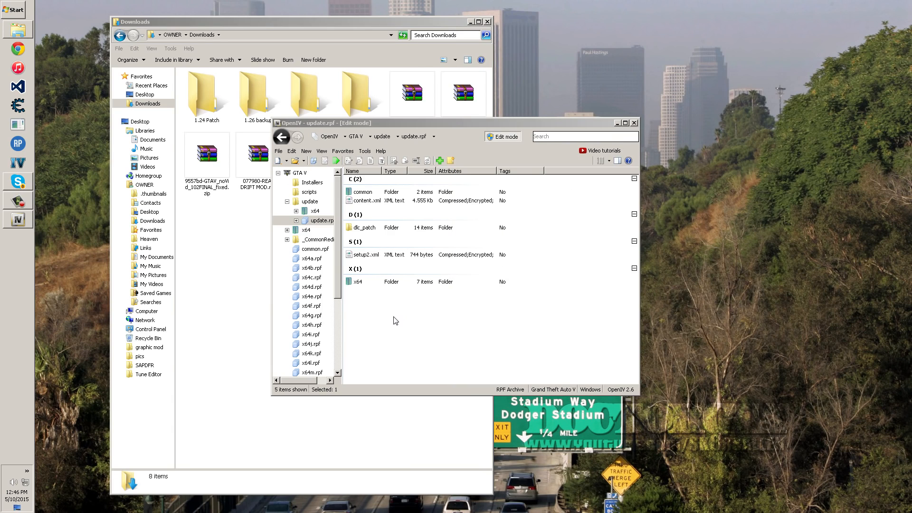
pyautogui.moveTo(422, 184)
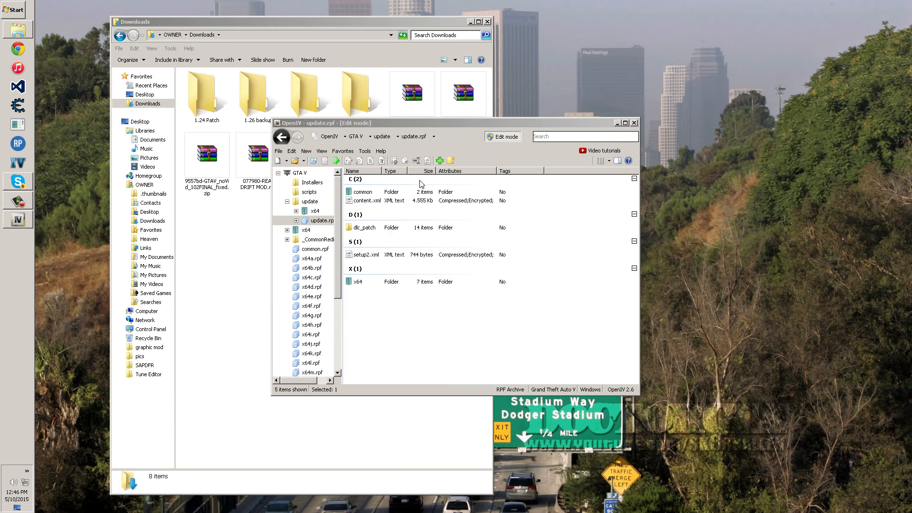
pyautogui.moveTo(364, 198)
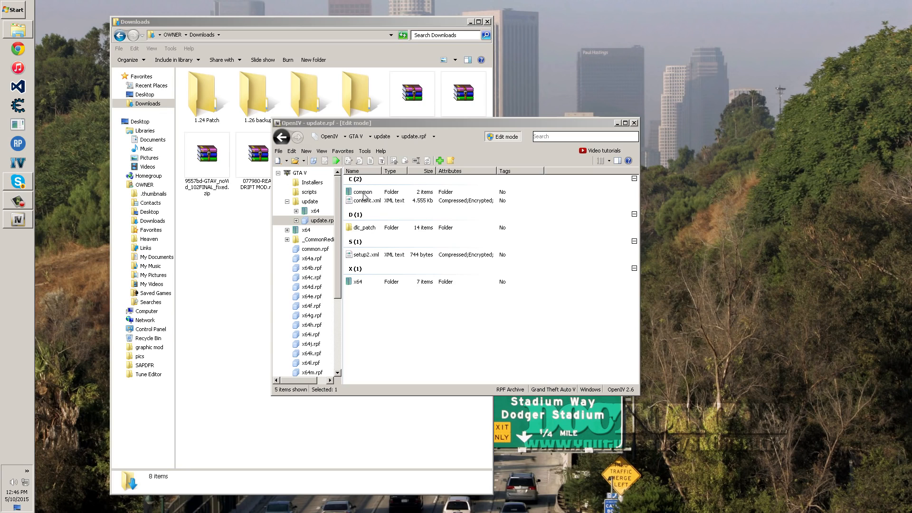
# - Navigate into update.rpf's common\data and locate the existing timecycle folder and visualsettings.dat
pyautogui.doubleClick(362, 191)
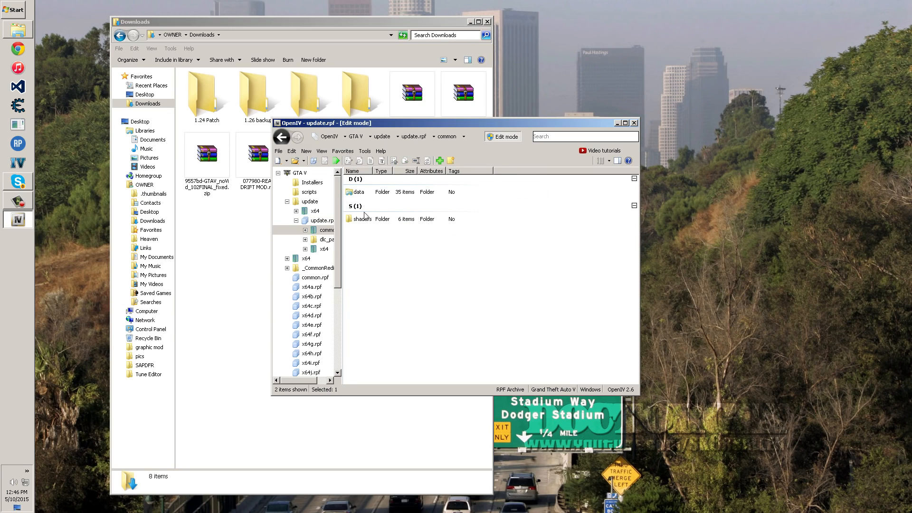
pyautogui.doubleClick(359, 191)
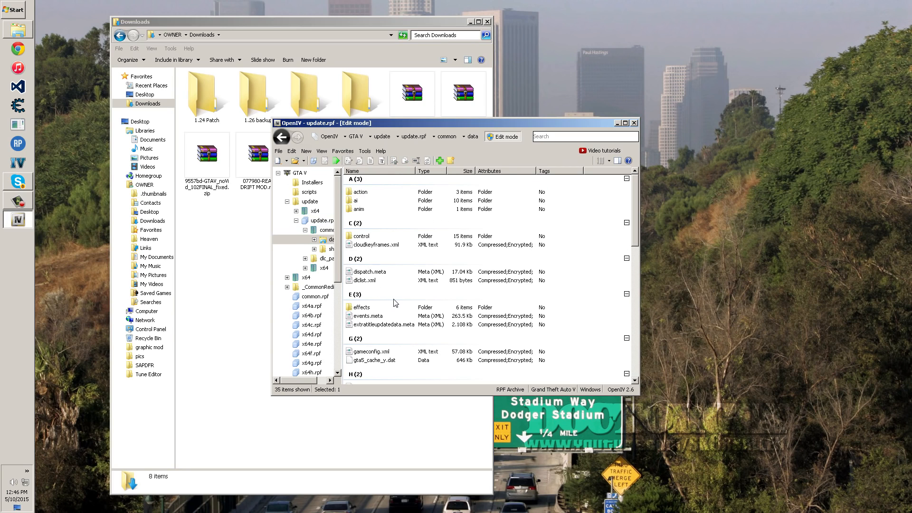
pyautogui.scroll(-3)
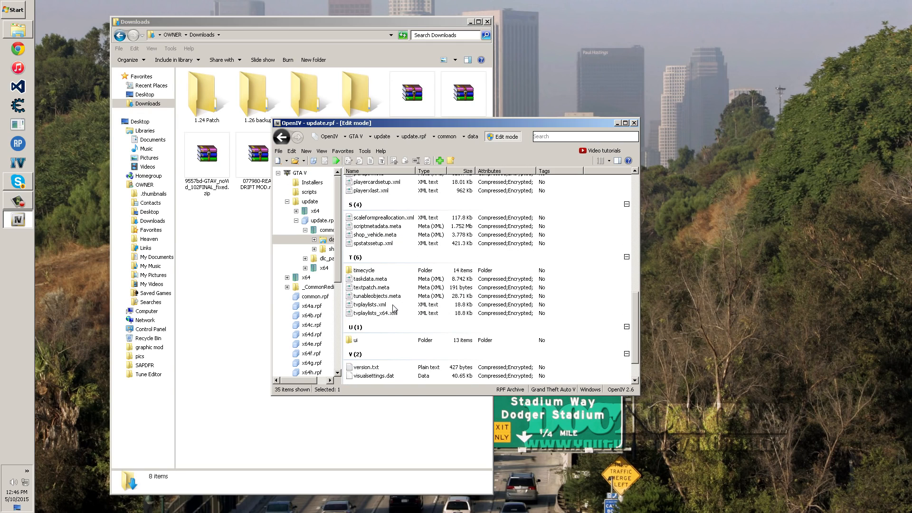
pyautogui.click(364, 269)
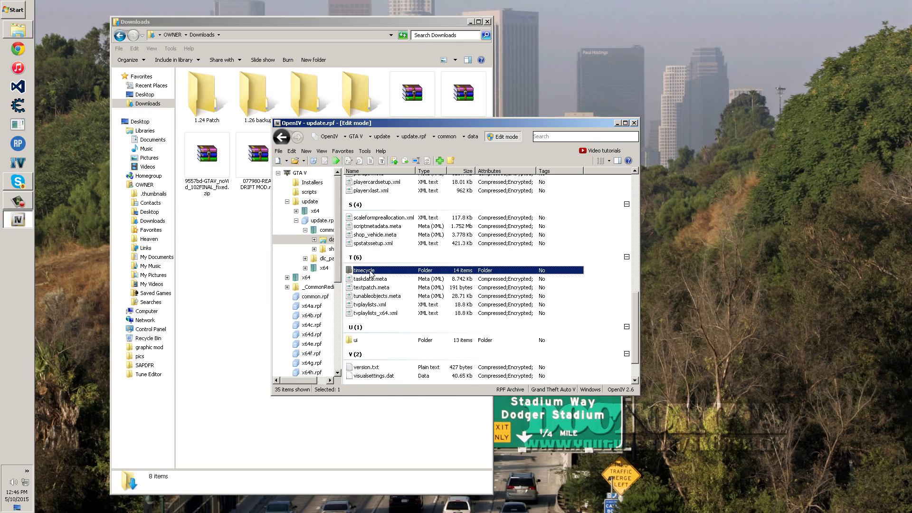
pyautogui.scroll(-3)
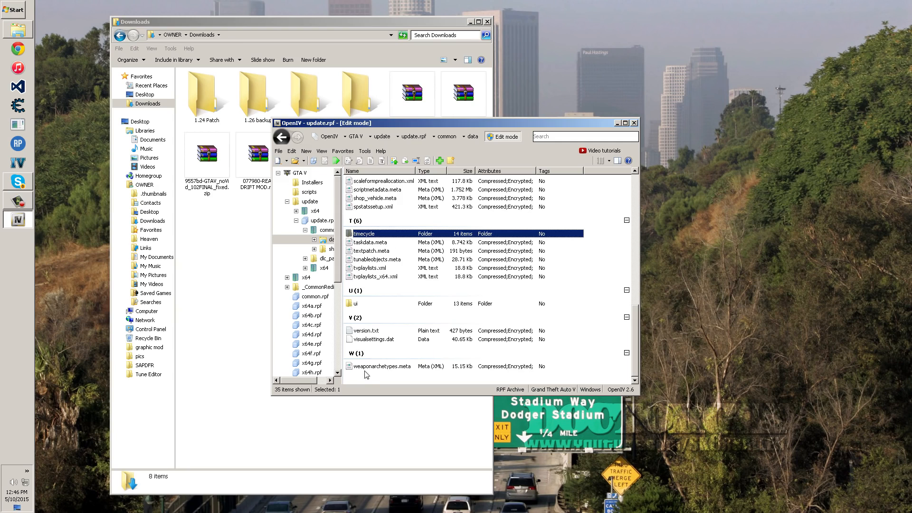
pyautogui.click(372, 338)
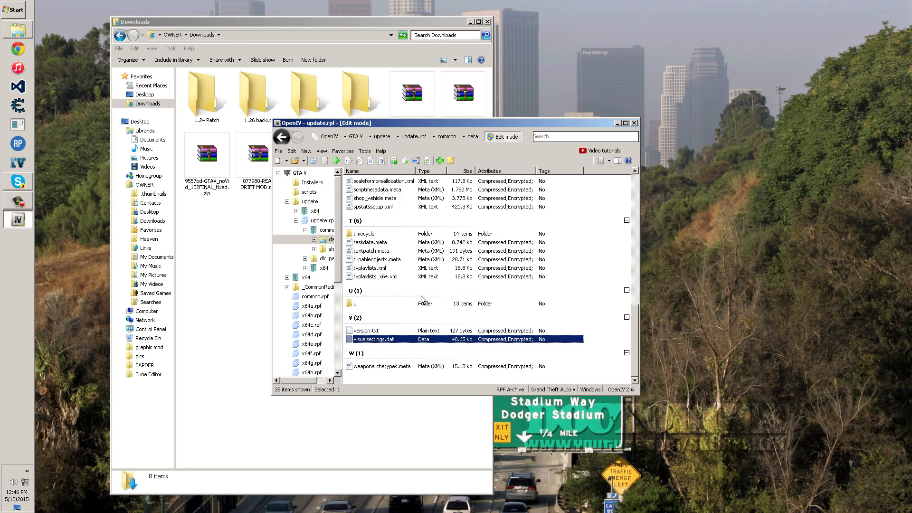
pyautogui.moveTo(421, 299)
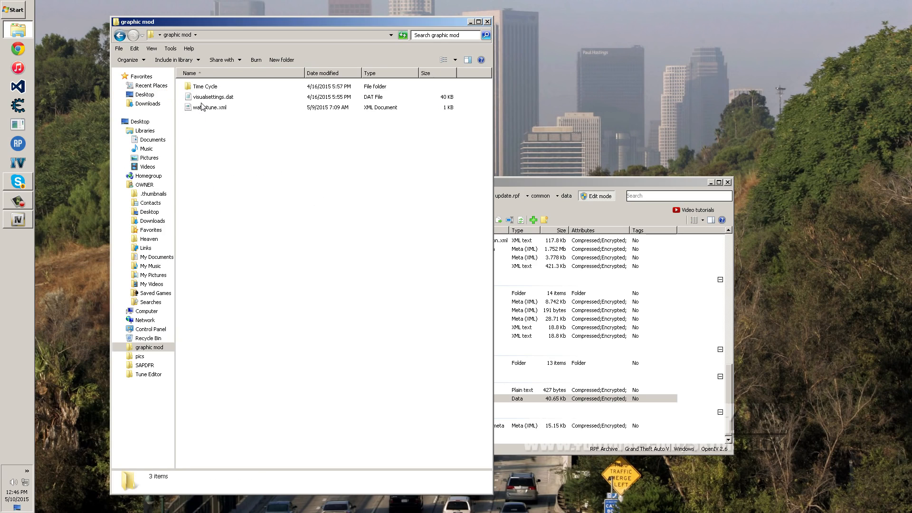
# - Drag the mod's Time Cycle folder and visualsettings.dat into update.rpf's data folder, replacing the 39.06 Kb file
pyautogui.click(203, 86)
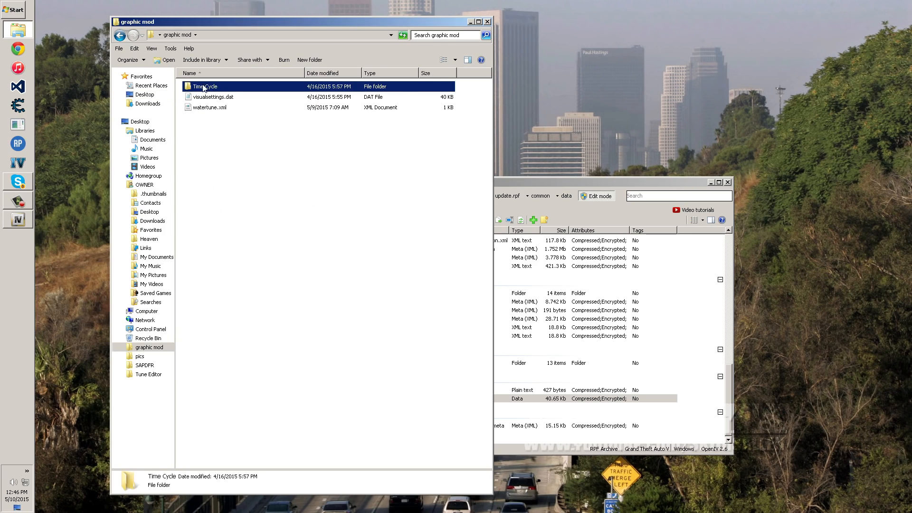
pyautogui.click(209, 108)
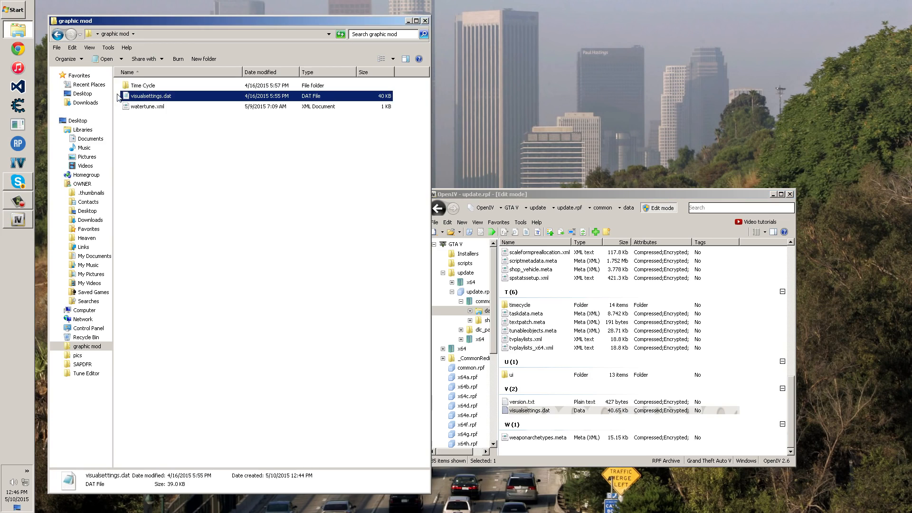
pyautogui.click(143, 85)
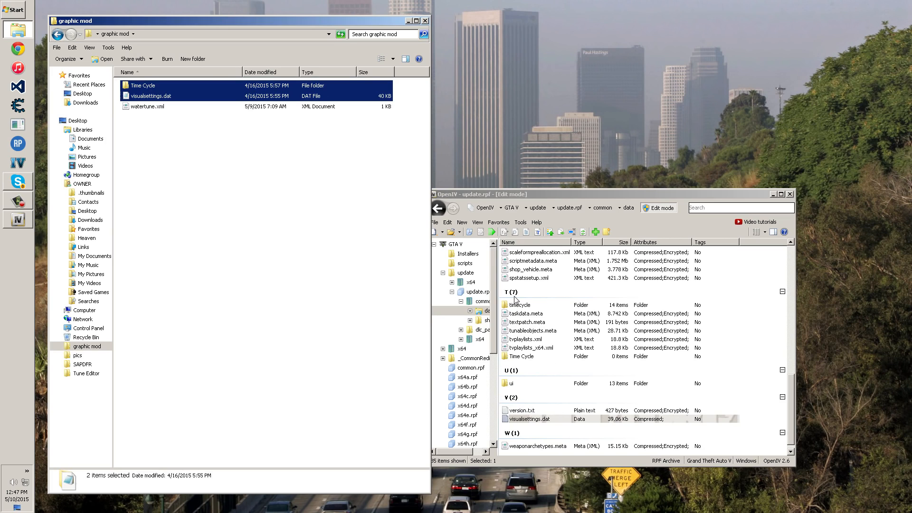
pyautogui.click(521, 356)
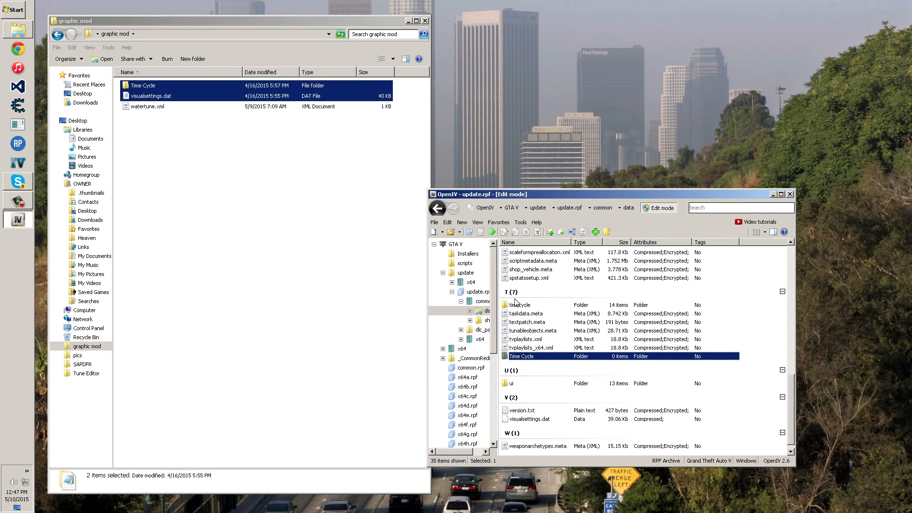
pyautogui.click(518, 304)
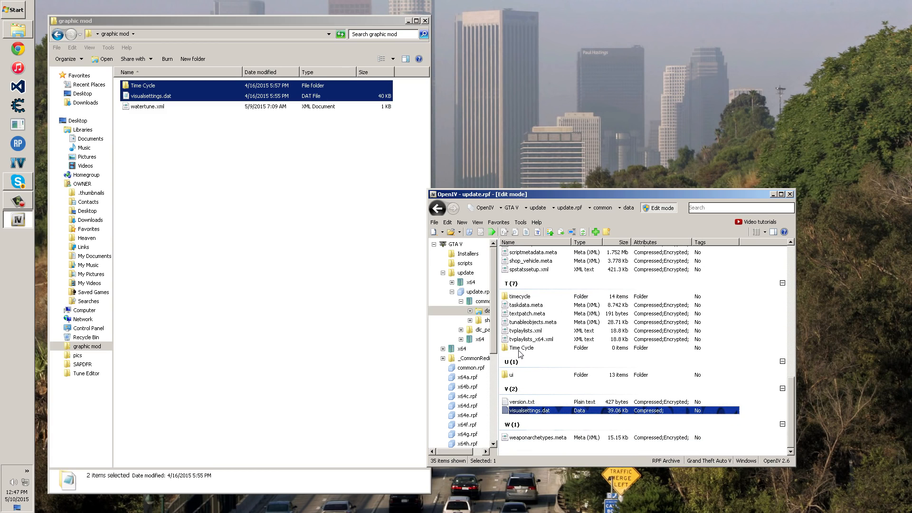
# - Copy the mod's Time Cycle XML files into the game's timecycle folder, then head back toward common
pyautogui.click(521, 348)
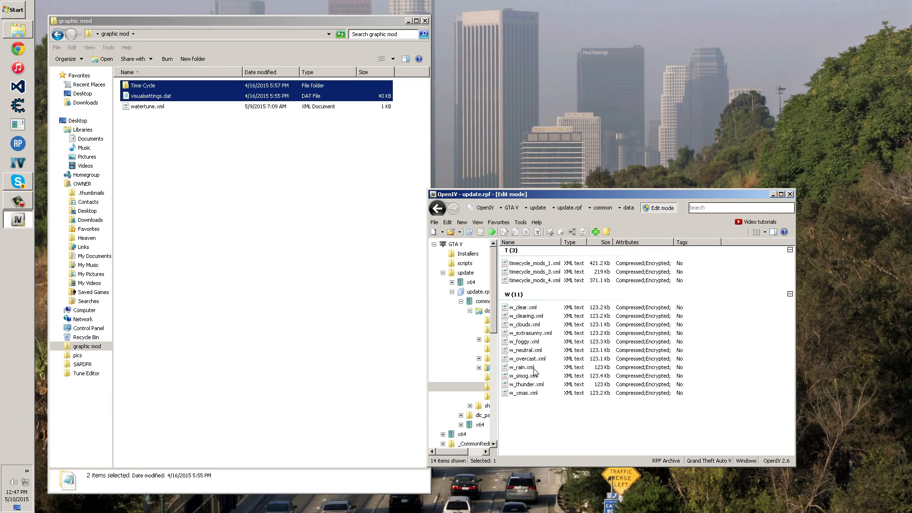
pyautogui.doubleClick(142, 85)
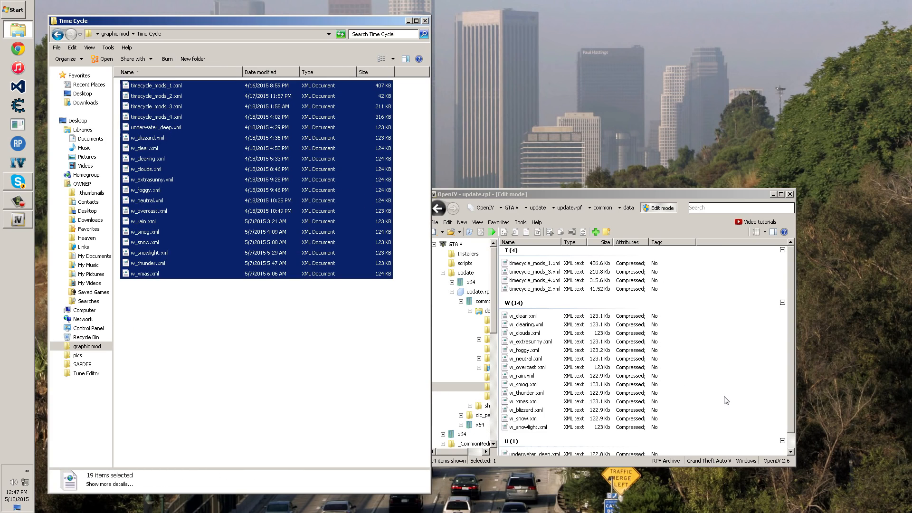
pyautogui.moveTo(724, 405)
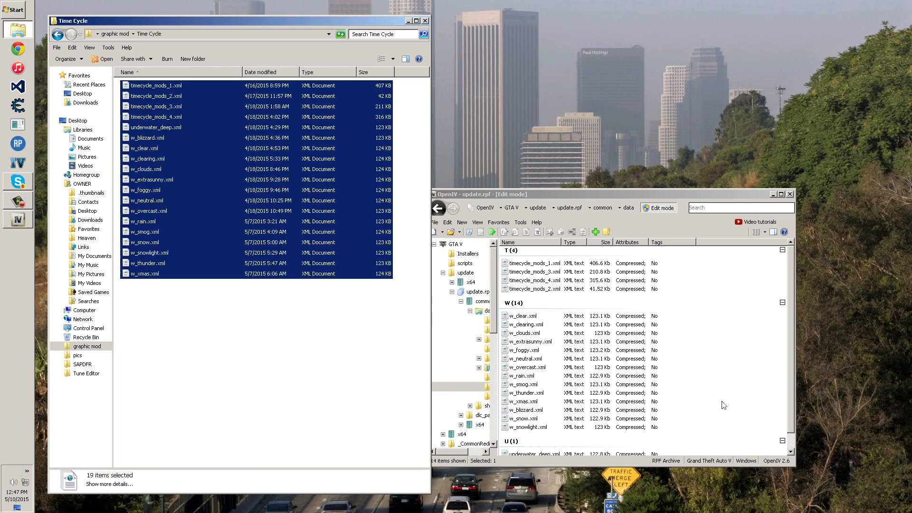
pyautogui.moveTo(641, 301)
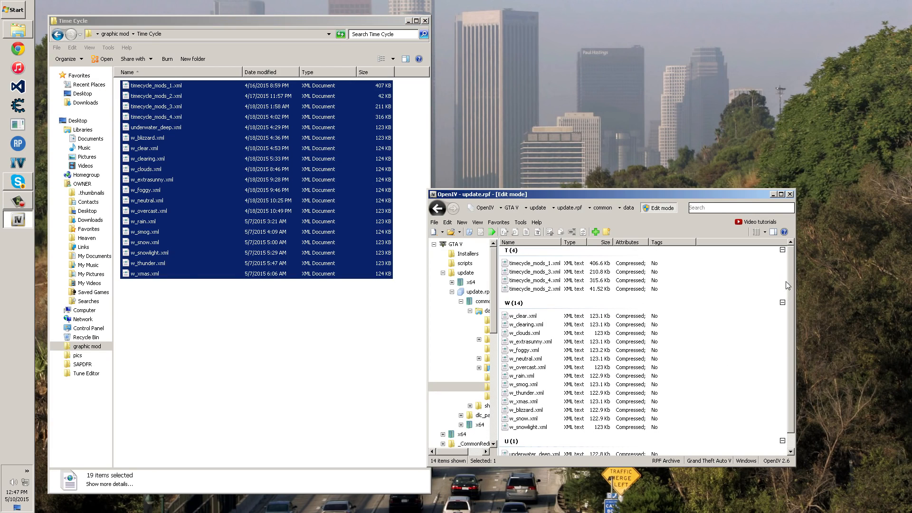
pyautogui.click(56, 34)
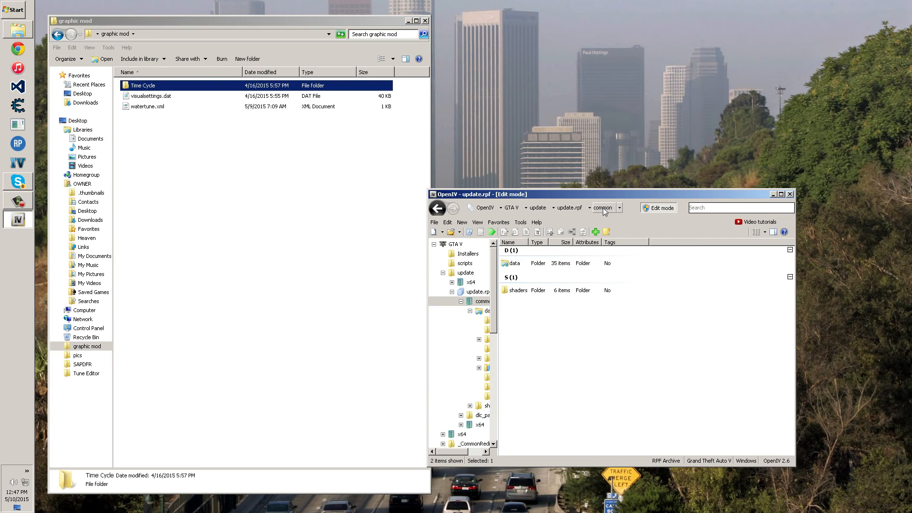
# - Drag the mod's 827-byte watertune.xml into update.rpf common\data beside weaponarchetypes.meta
pyautogui.click(513, 263)
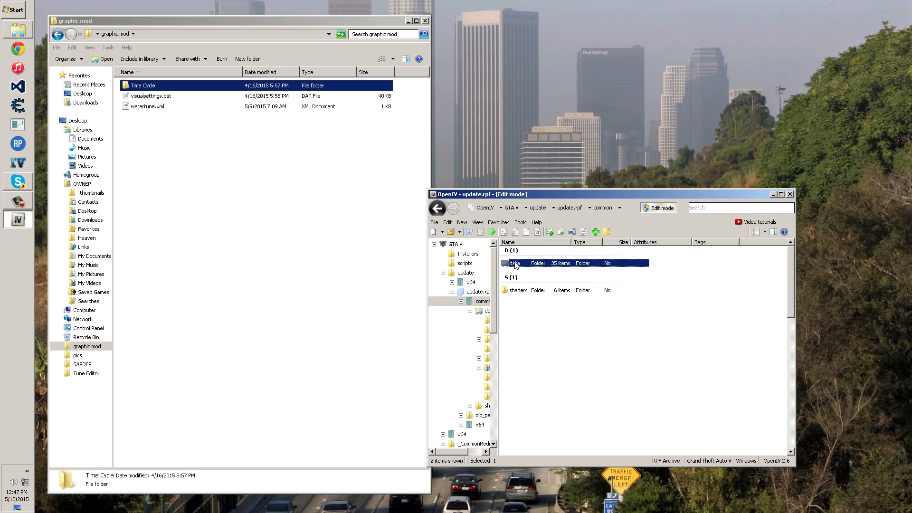
pyautogui.doubleClick(514, 263)
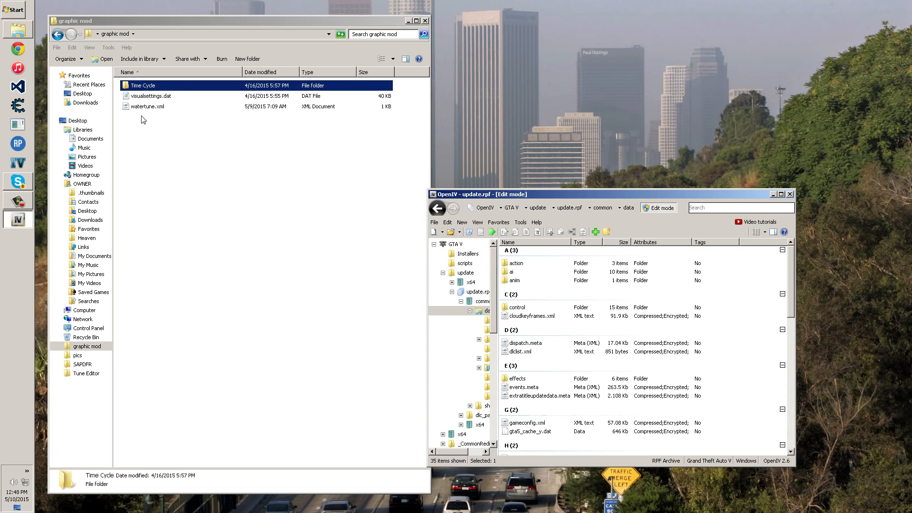
pyautogui.click(147, 106)
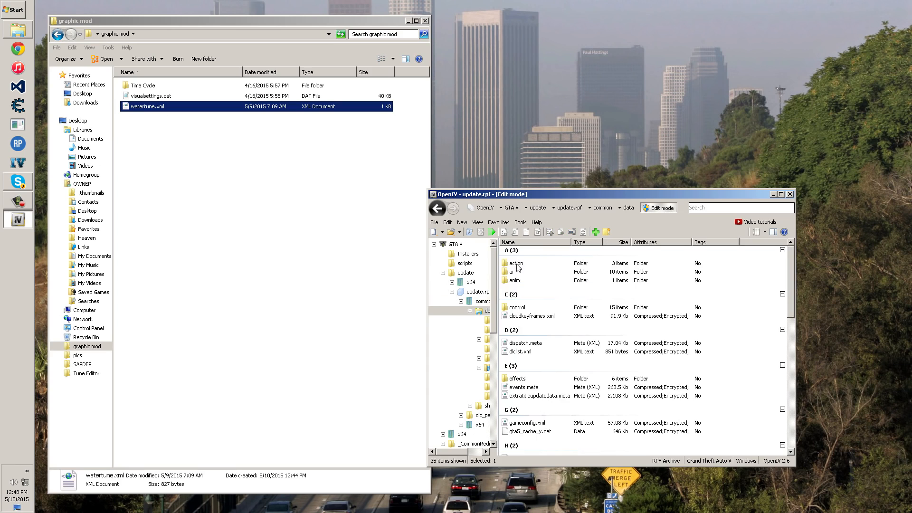
pyautogui.scroll(-3)
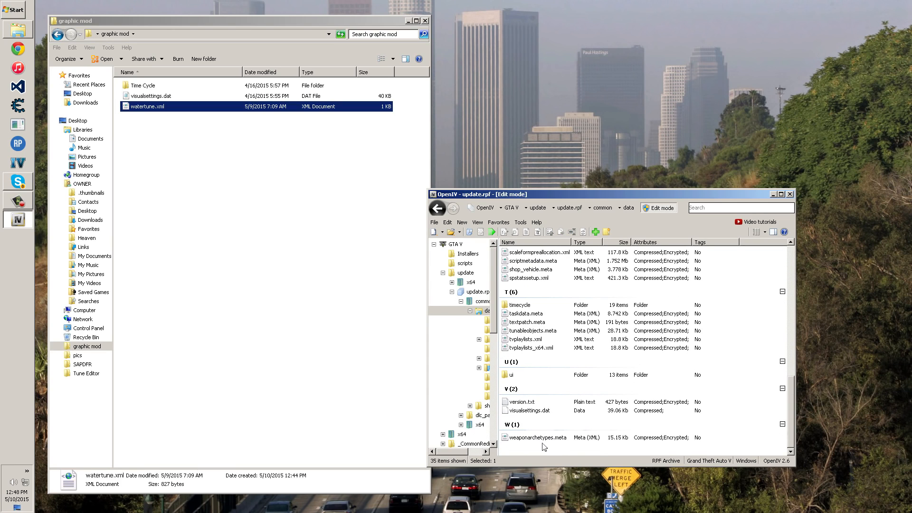
pyautogui.moveTo(557, 382)
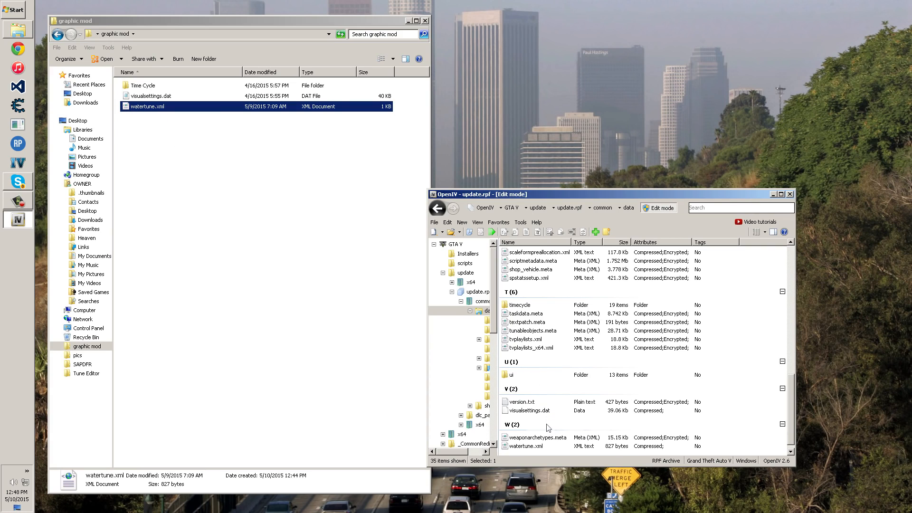
pyautogui.scroll(-3)
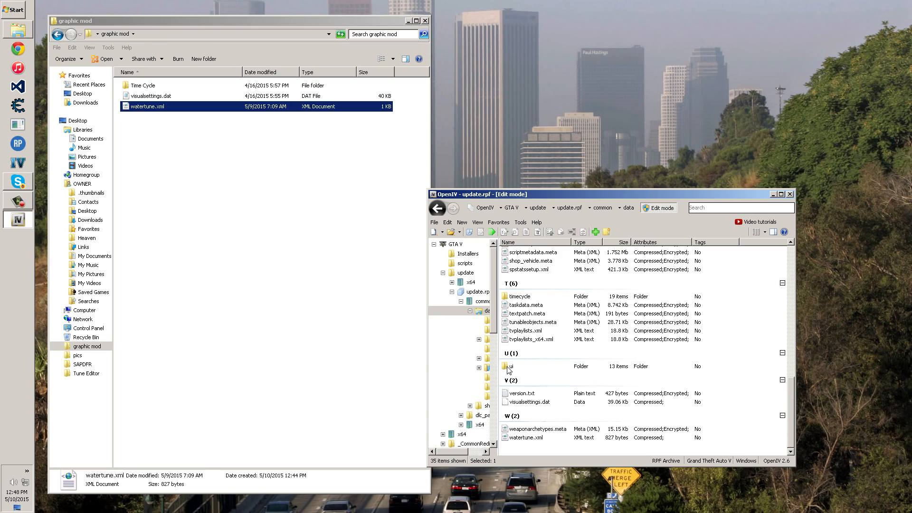
pyautogui.moveTo(573, 423)
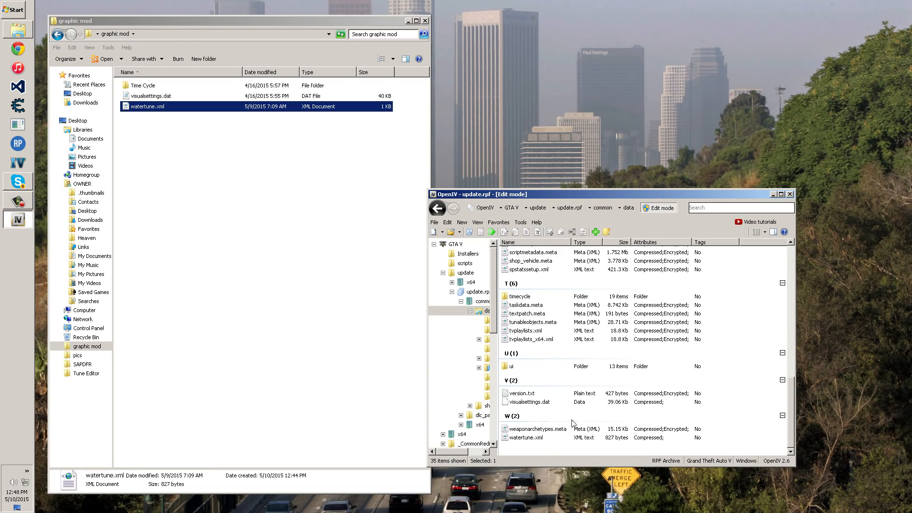
pyautogui.moveTo(551, 333)
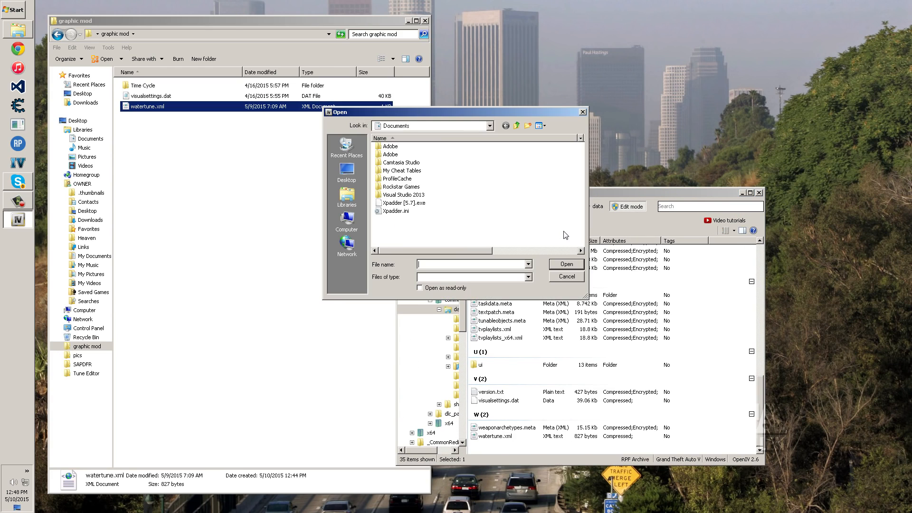
# - Add the mod's timecycle, underwater and weather XMLs so the timecycle folder lists 19 files
pyautogui.click(346, 172)
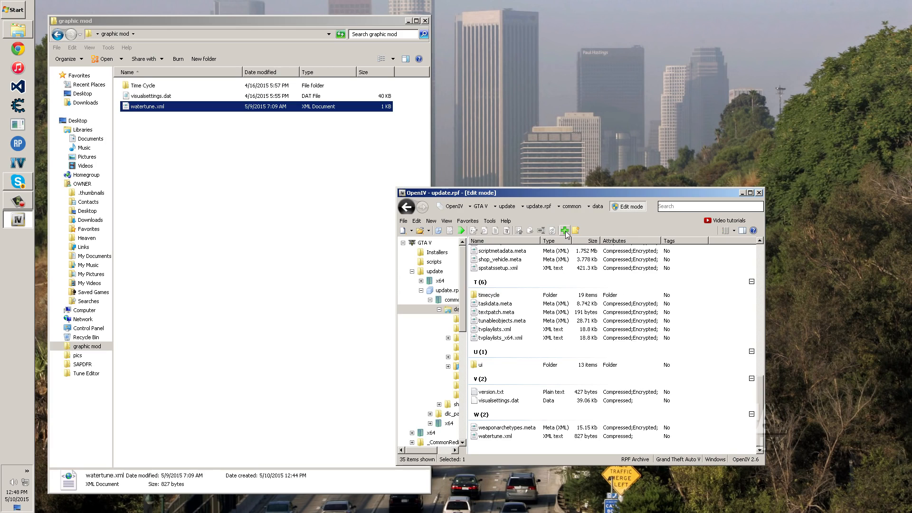
pyautogui.rightClick(479, 365)
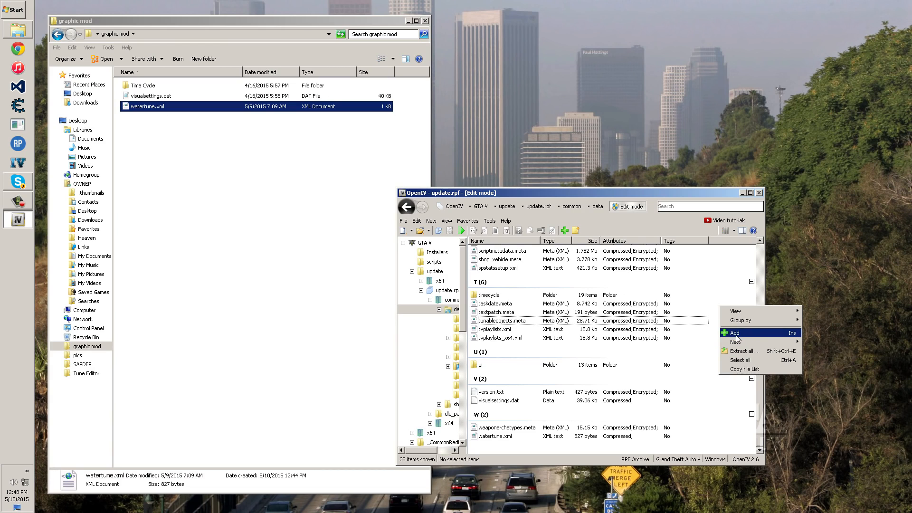
pyautogui.click(734, 333)
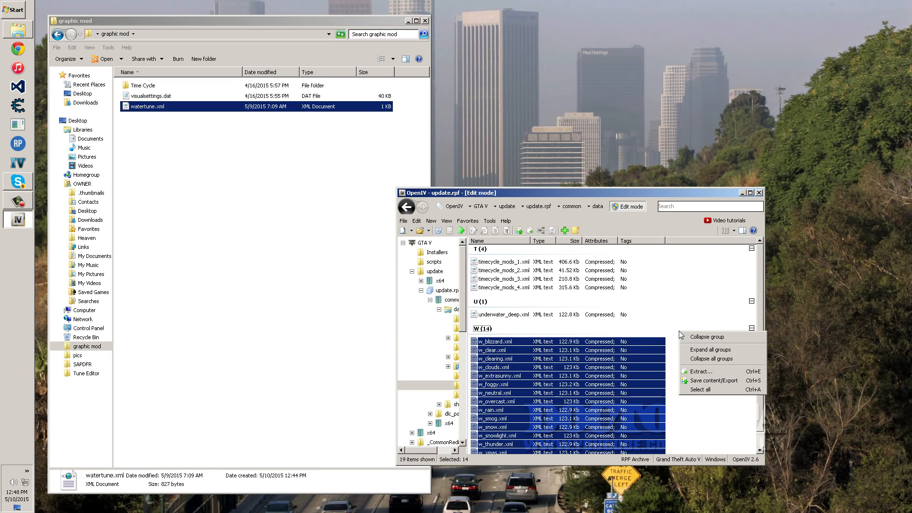
pyautogui.click(502, 315)
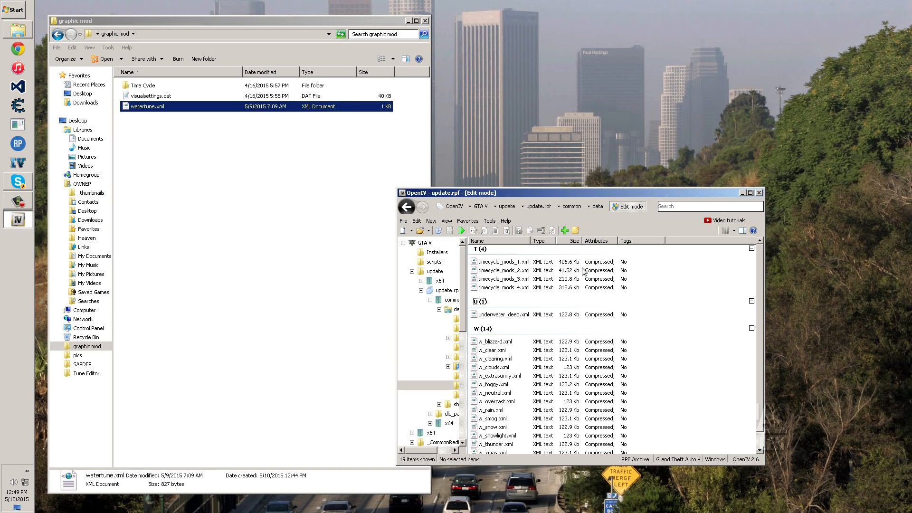
pyautogui.moveTo(404, 222)
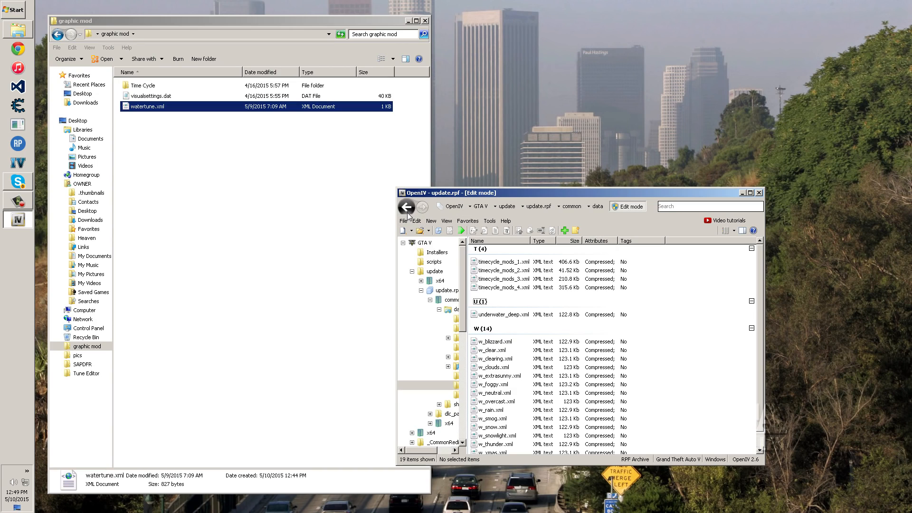
pyautogui.moveTo(406, 222)
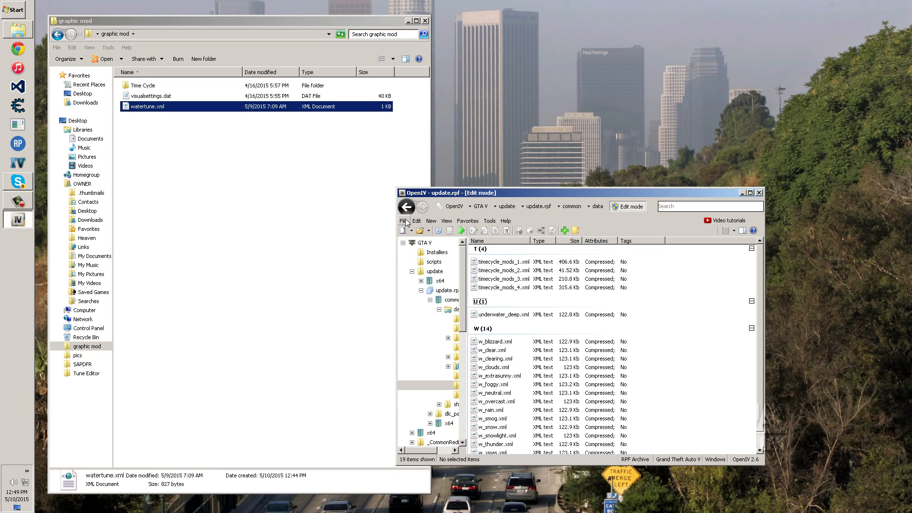
# - Launch the Rebuild tool from the File menu and start rebuilding update.rpf
pyautogui.click(405, 222)
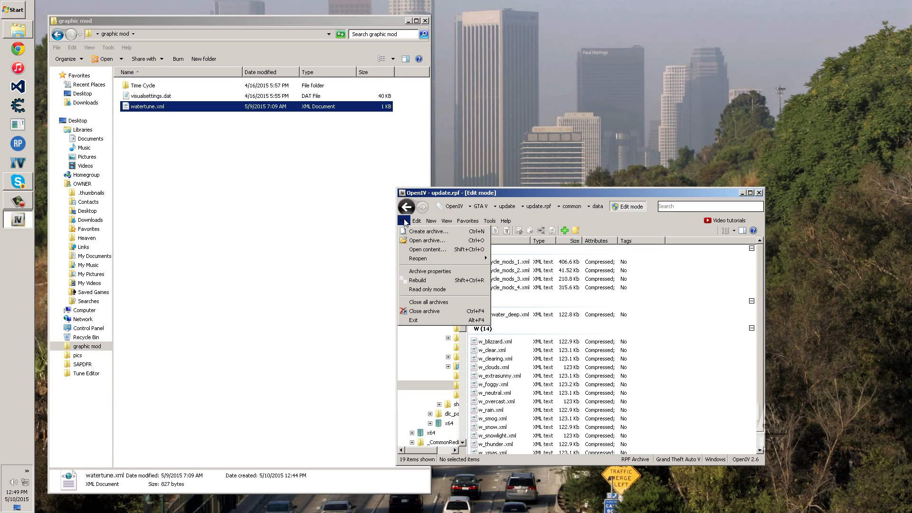
pyautogui.click(417, 280)
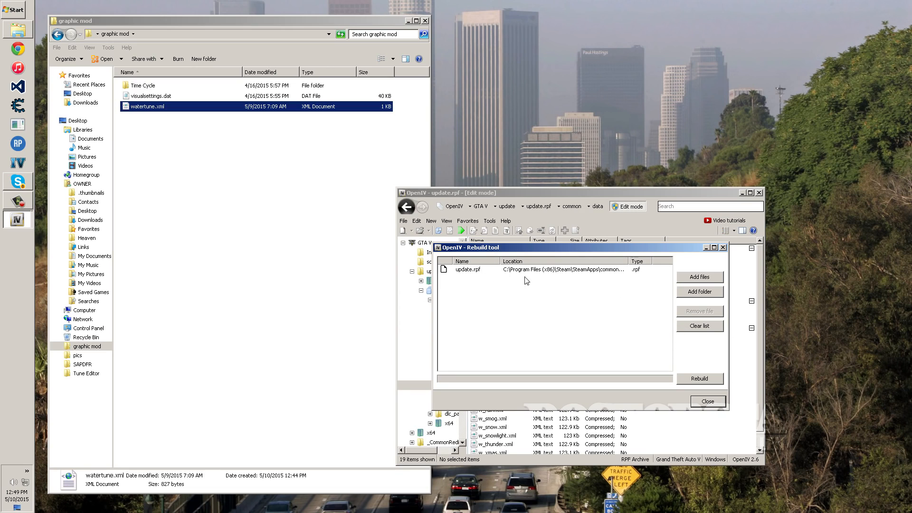
pyautogui.click(700, 378)
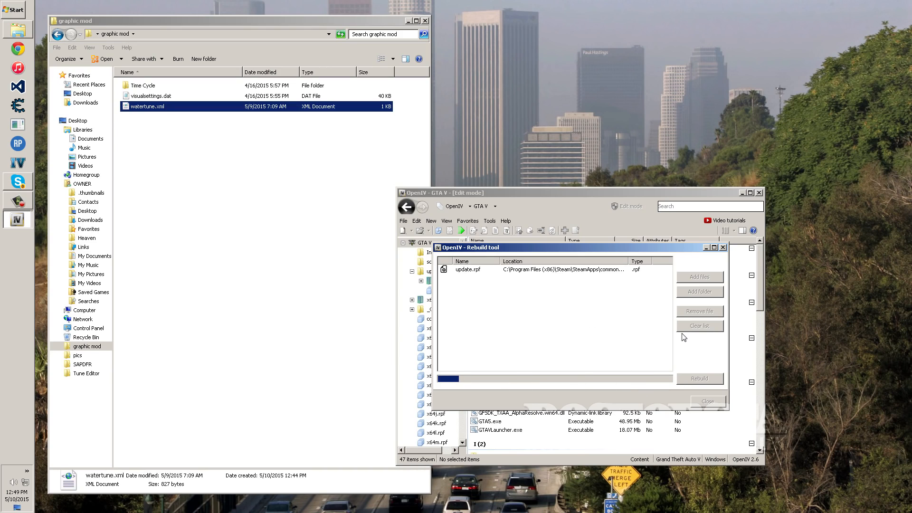
pyautogui.moveTo(668, 334)
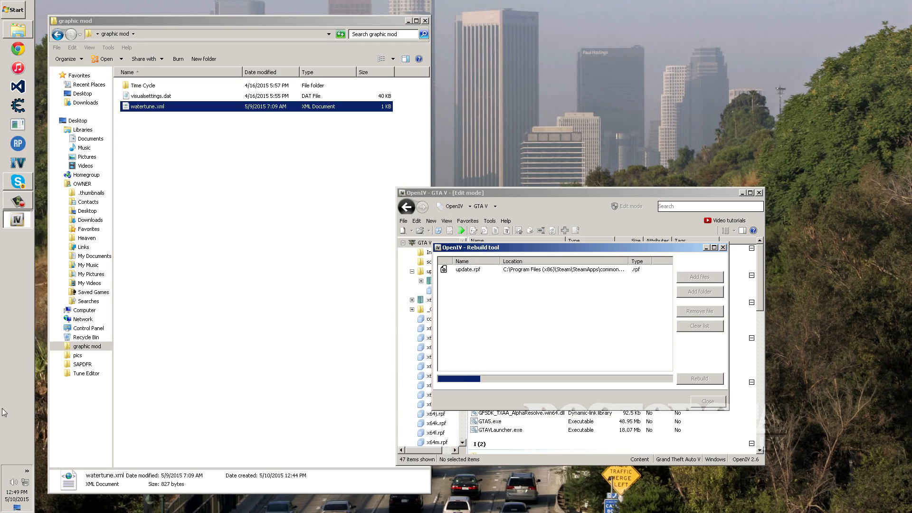
# - Wait while the update.rpf rebuild progress bar fills past halfway
pyautogui.click(27, 471)
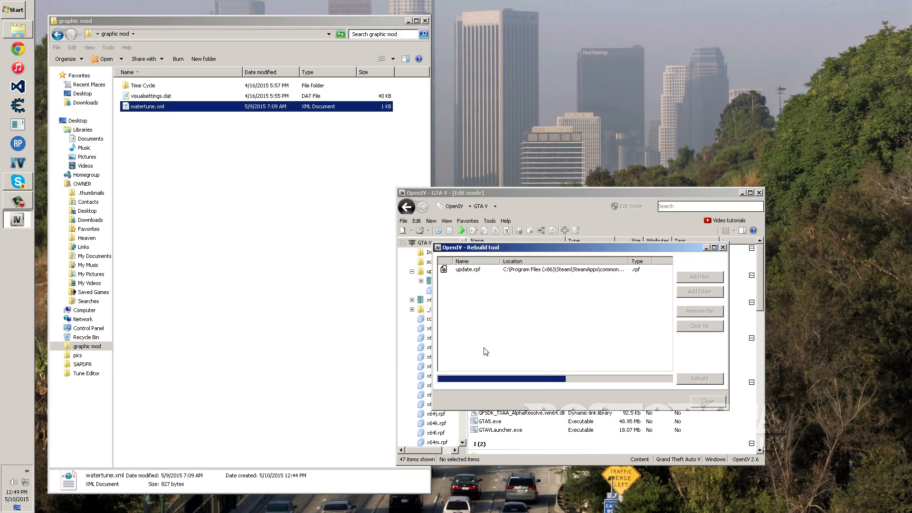
pyautogui.moveTo(551, 392)
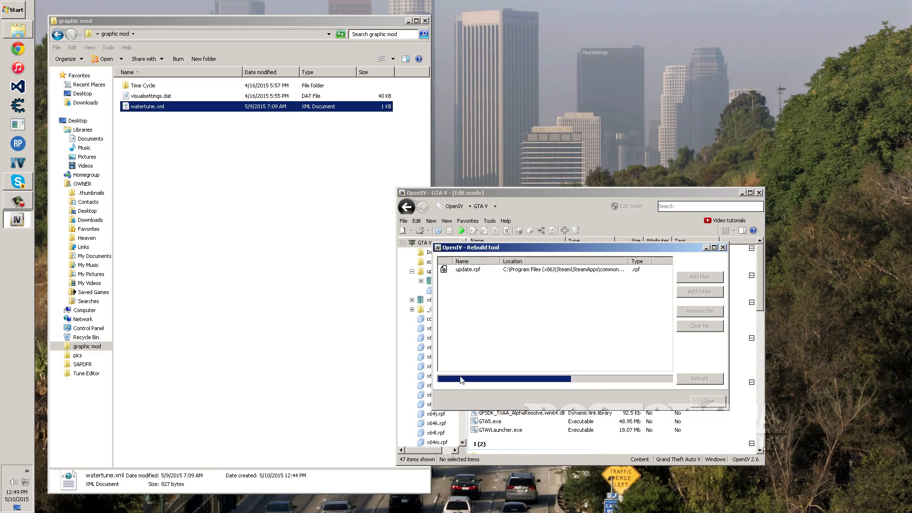
pyautogui.moveTo(646, 381)
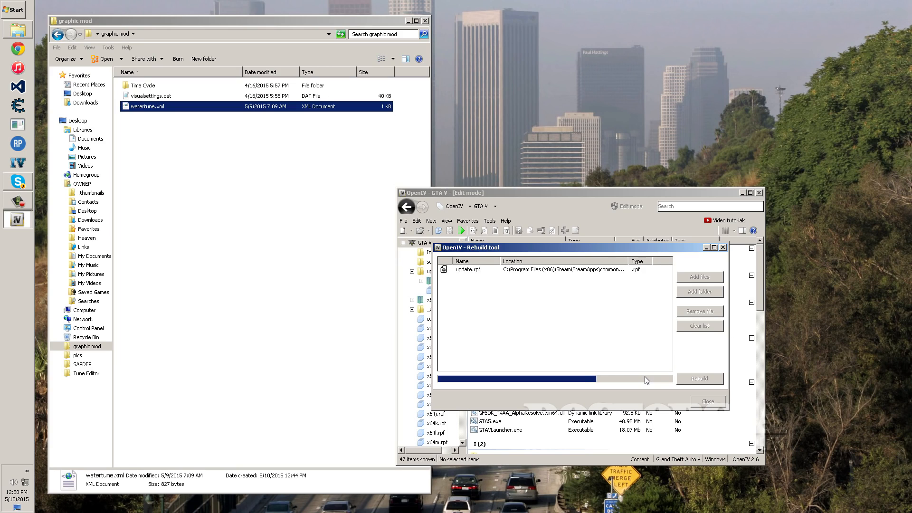
pyautogui.moveTo(627, 382)
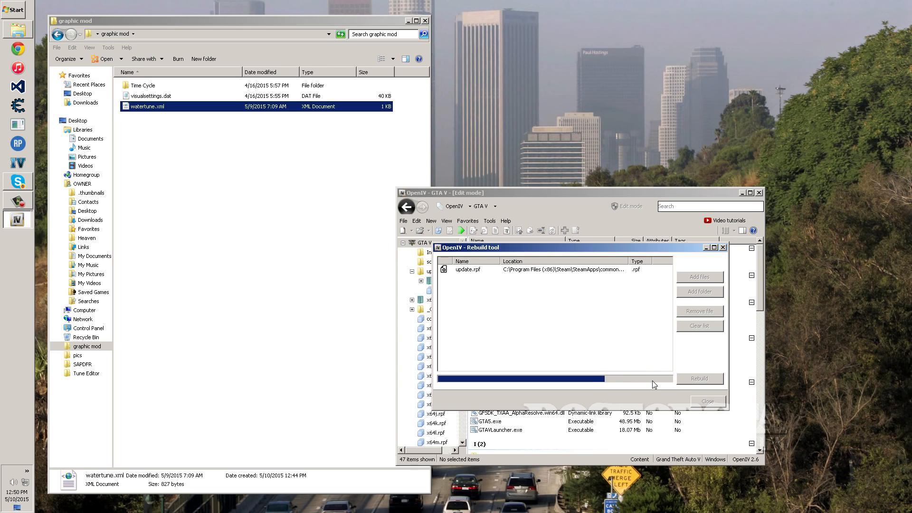
pyautogui.moveTo(623, 358)
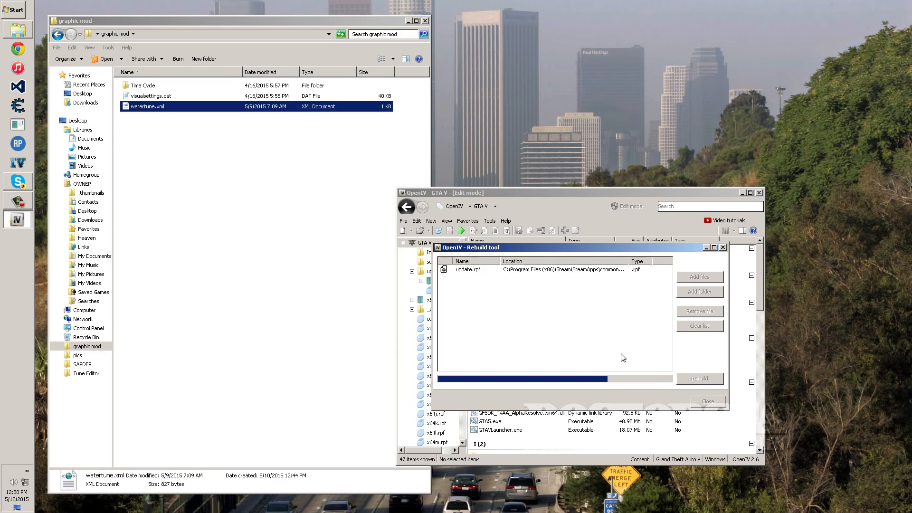
pyautogui.moveTo(14, 382)
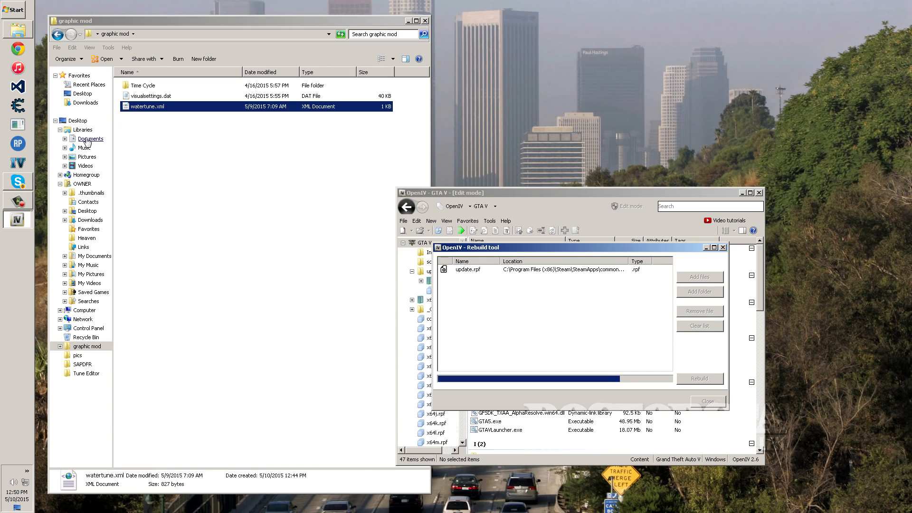
# - Browse Documents > Rockstar Games > GTA V > Profiles and select the profile folder
pyautogui.click(90, 138)
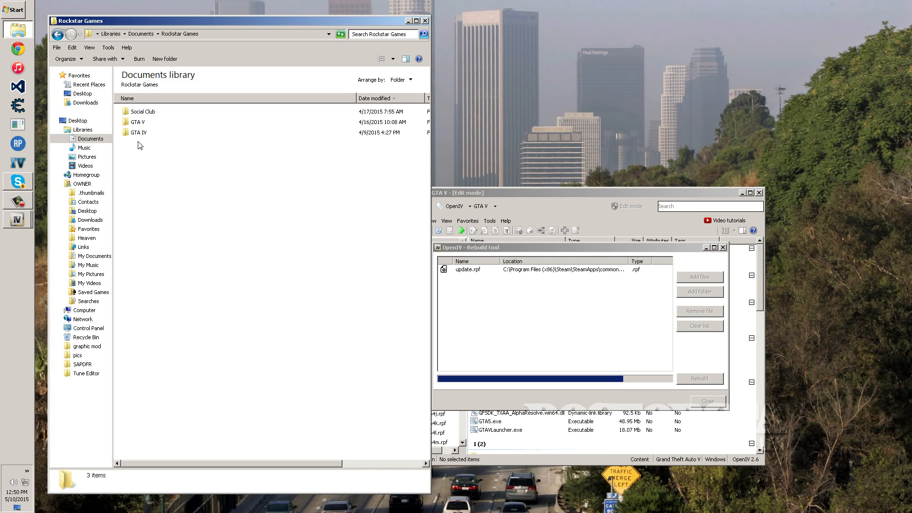
pyautogui.doubleClick(140, 122)
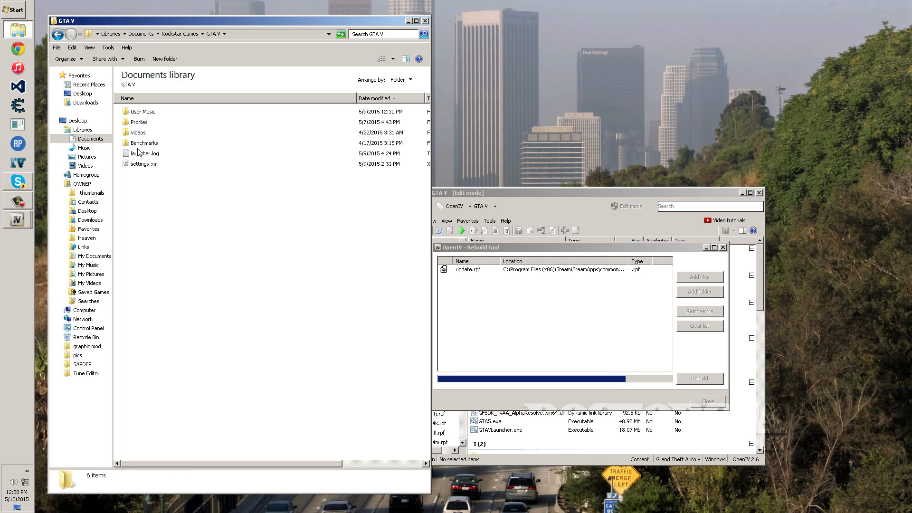
pyautogui.doubleClick(138, 122)
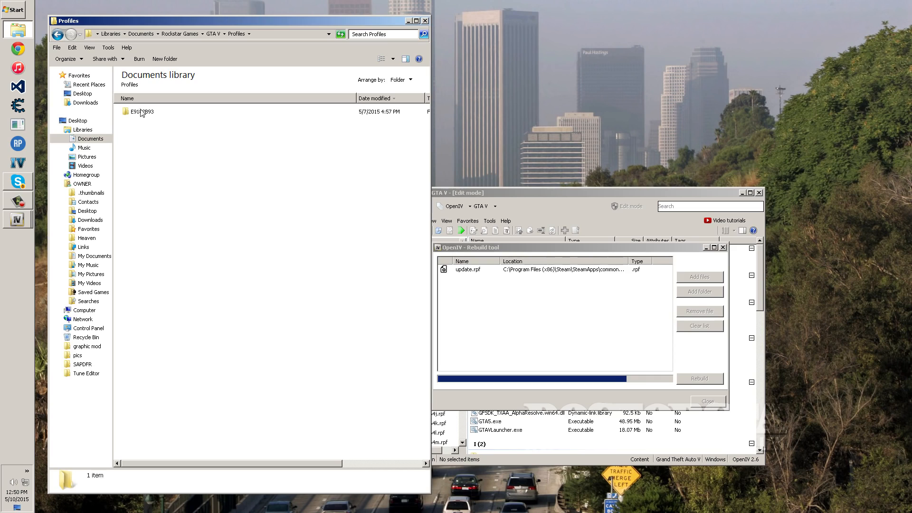
pyautogui.click(142, 111)
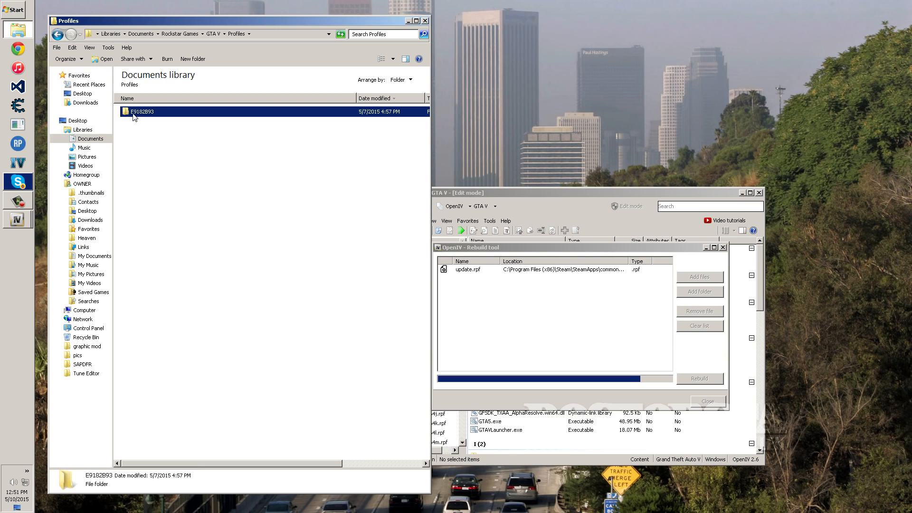
# - Look inside the profile folder at cfg.dat, then return to the Profiles folder
pyautogui.doubleClick(141, 111)
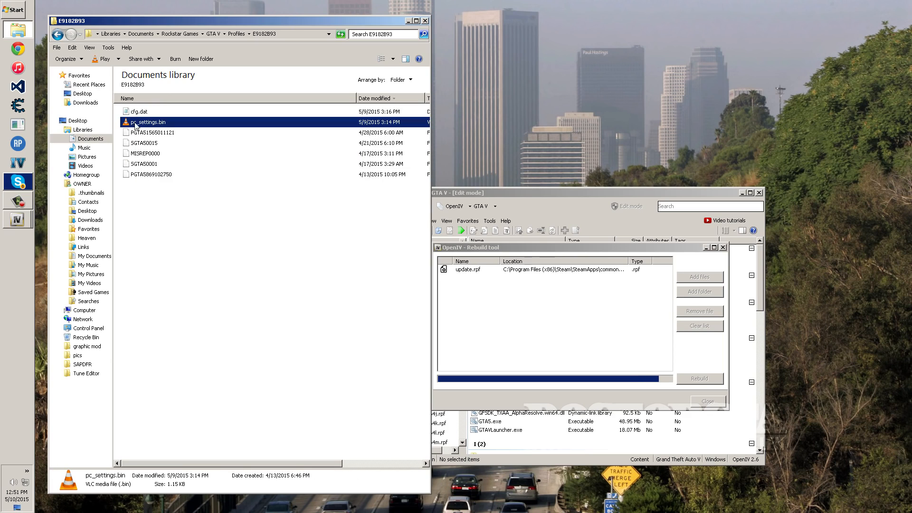
pyautogui.click(139, 112)
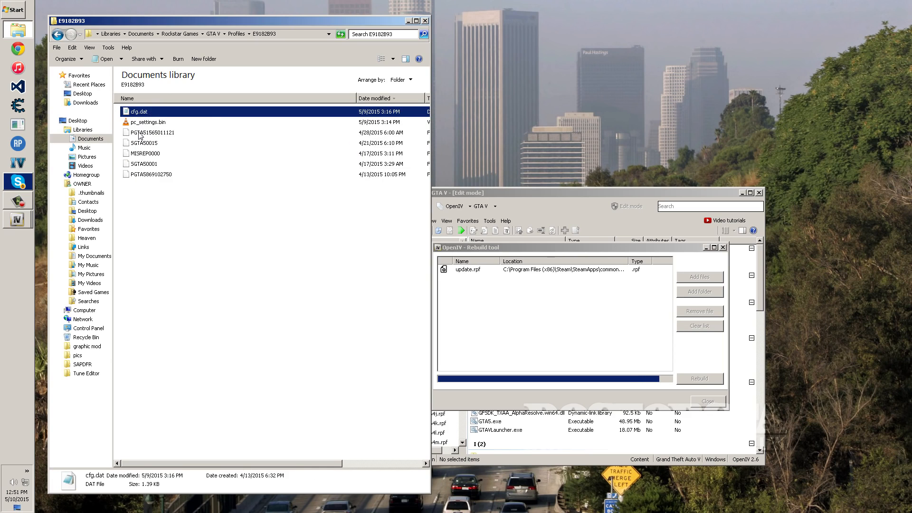
pyautogui.click(151, 132)
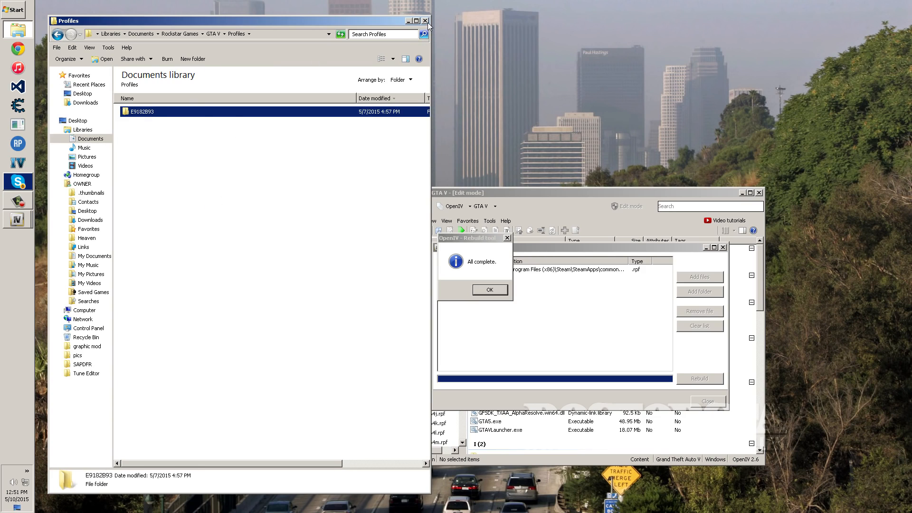
pyautogui.moveTo(426, 21)
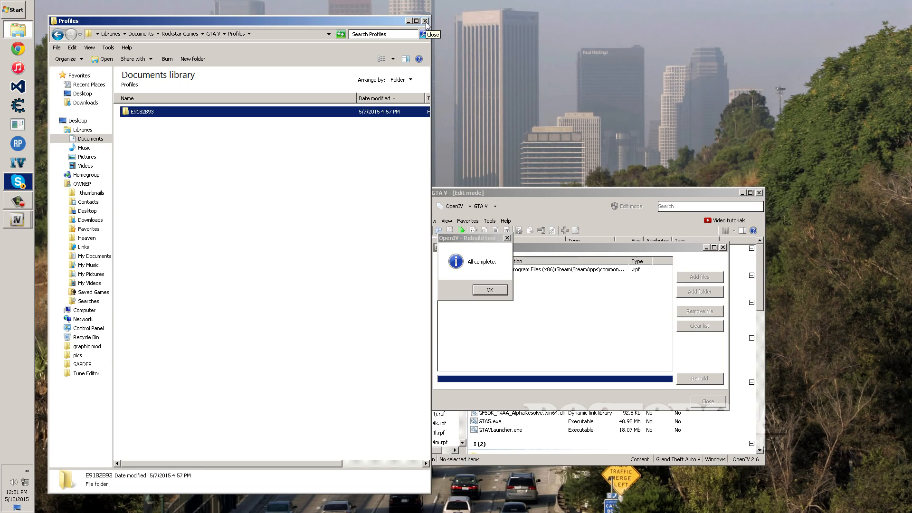
# - Close Explorer, acknowledge the 'All complete' rebuild notice and exit OpenIV to the desktop
pyautogui.click(426, 20)
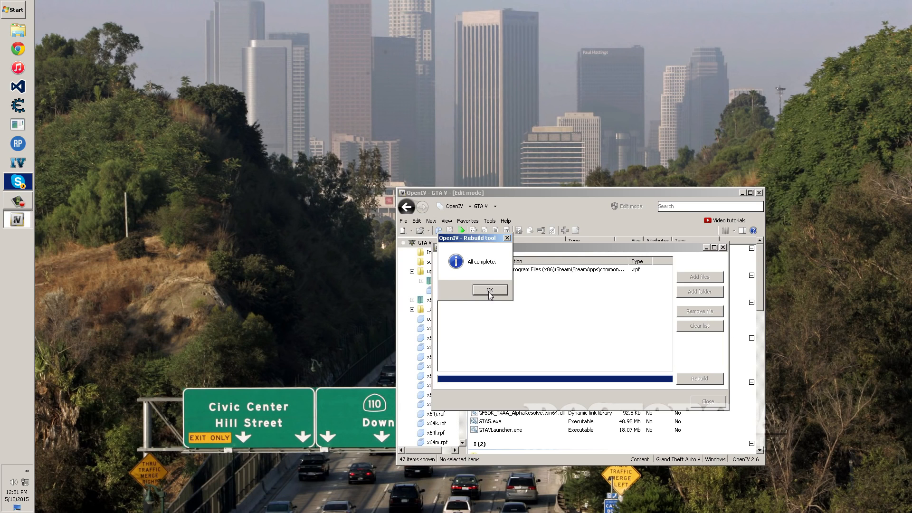
pyautogui.click(488, 291)
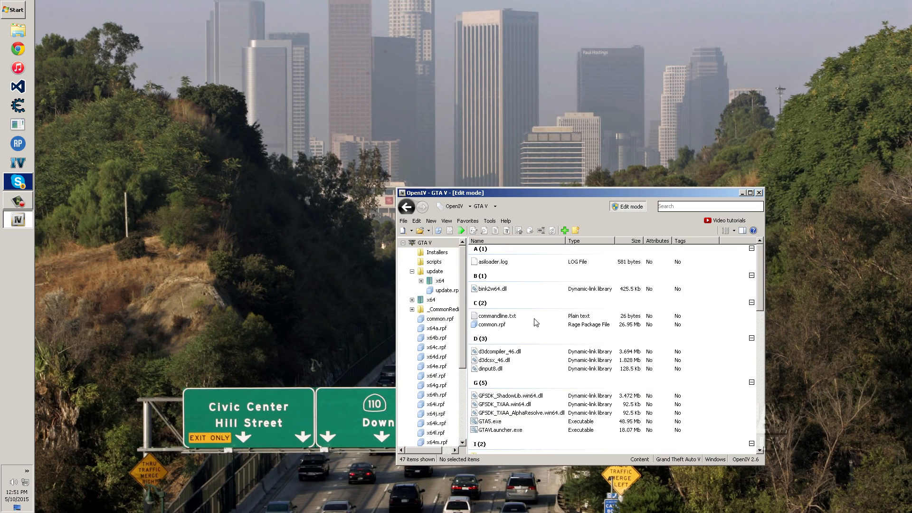
pyautogui.moveTo(470, 318)
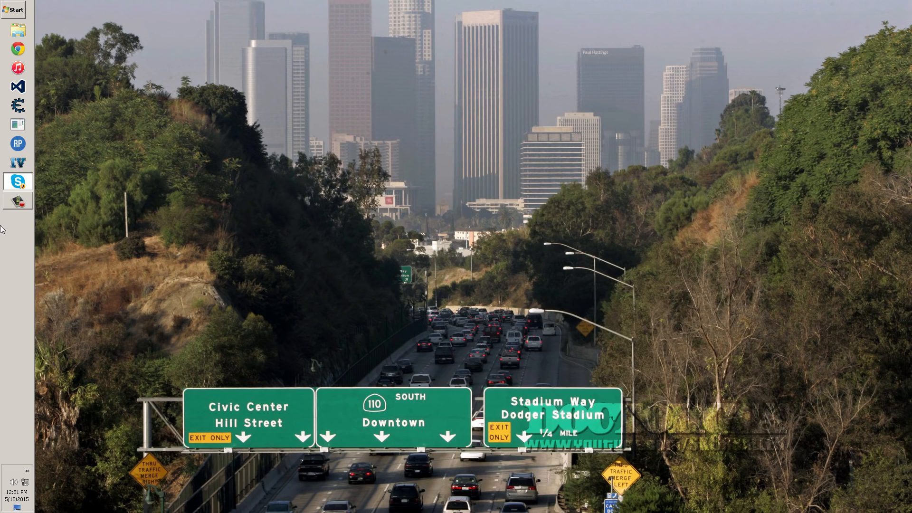
pyautogui.click(18, 200)
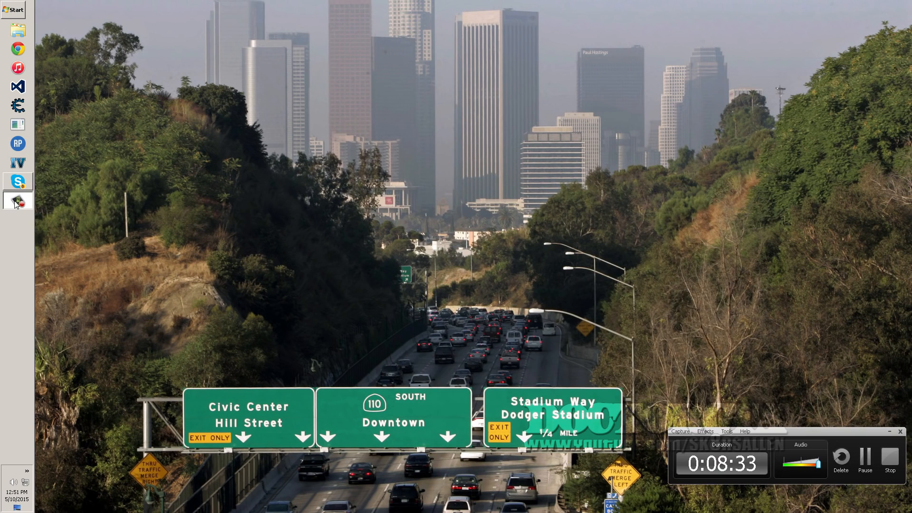